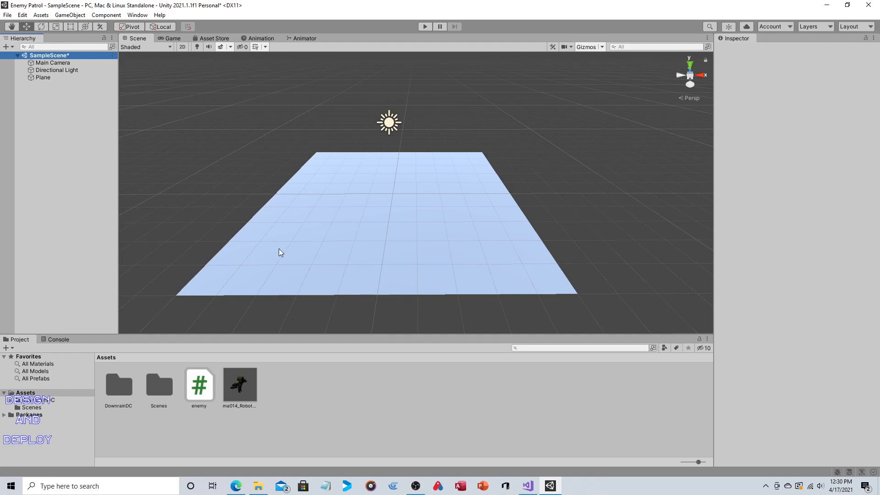
- After checking the plane and camera, create a new empty object and name it pointA
{"action": "left_click", "coordinate": [43, 77]}
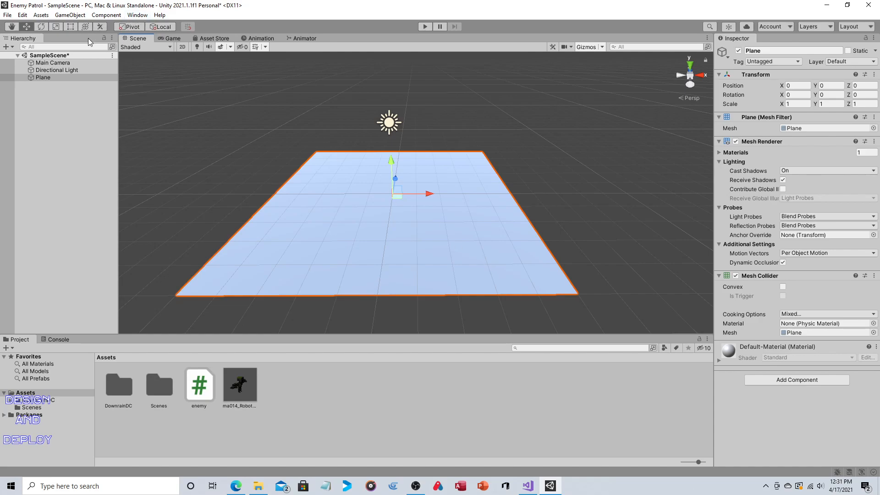
{"action": "left_click", "coordinate": [53, 62]}
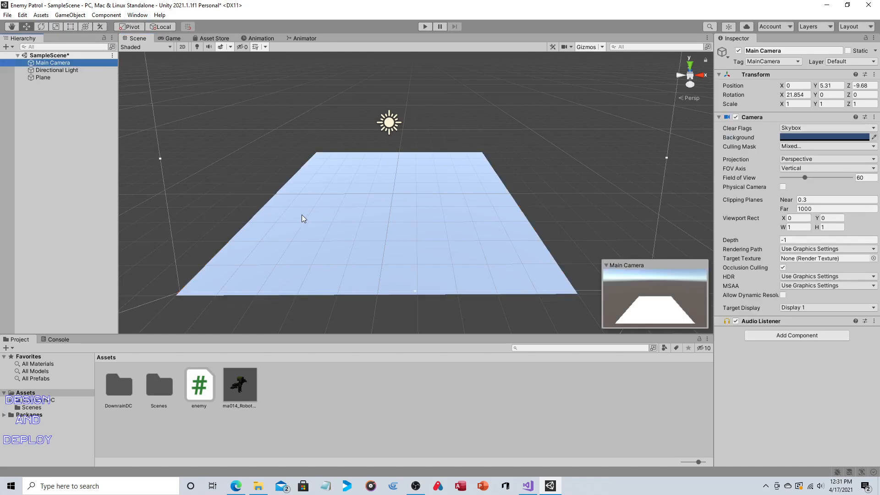
{"action": "mouse_move", "coordinate": [165, 144]}
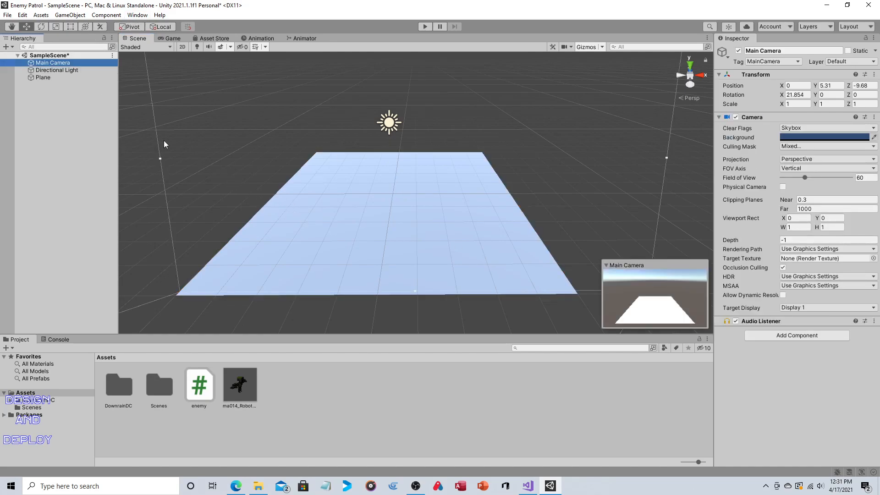
{"action": "left_click", "coordinate": [61, 110]}
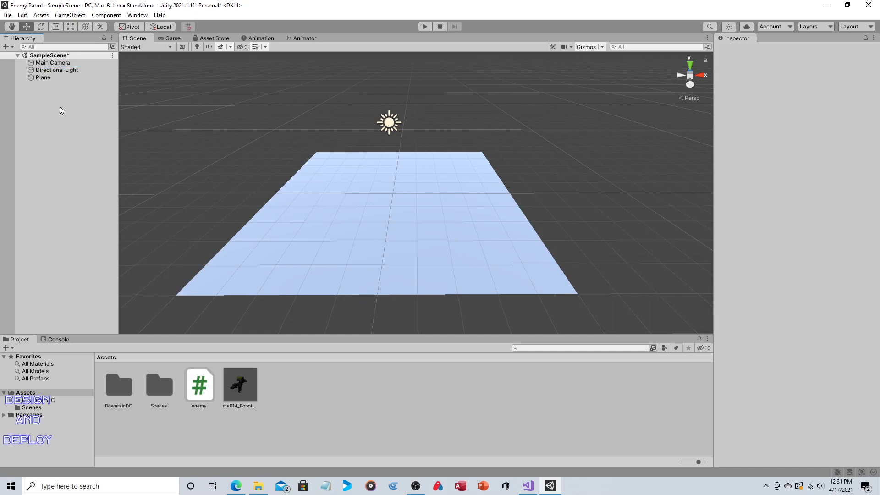
{"action": "left_click", "coordinate": [70, 15]}
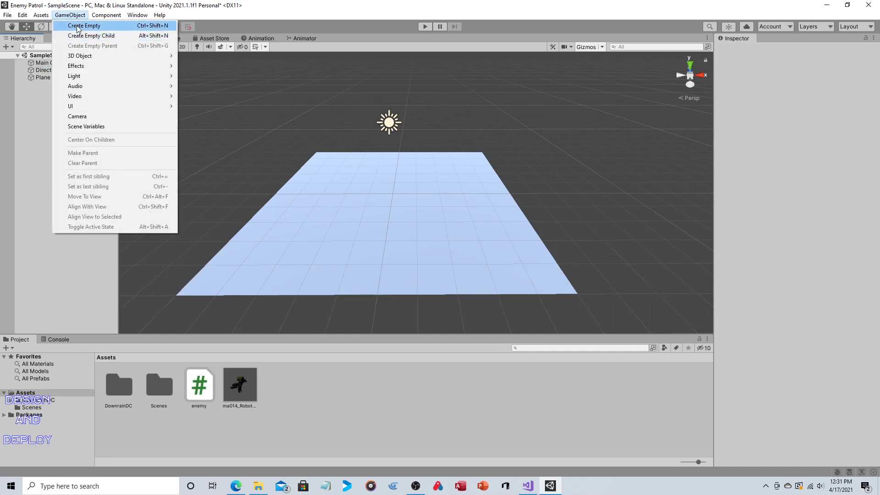
{"action": "left_click", "coordinate": [84, 26]}
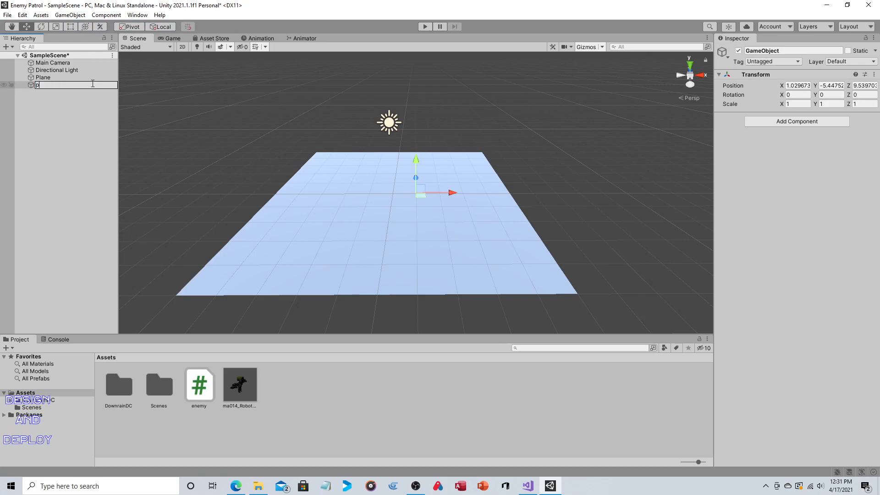
{"action": "type", "text": "ointA"}
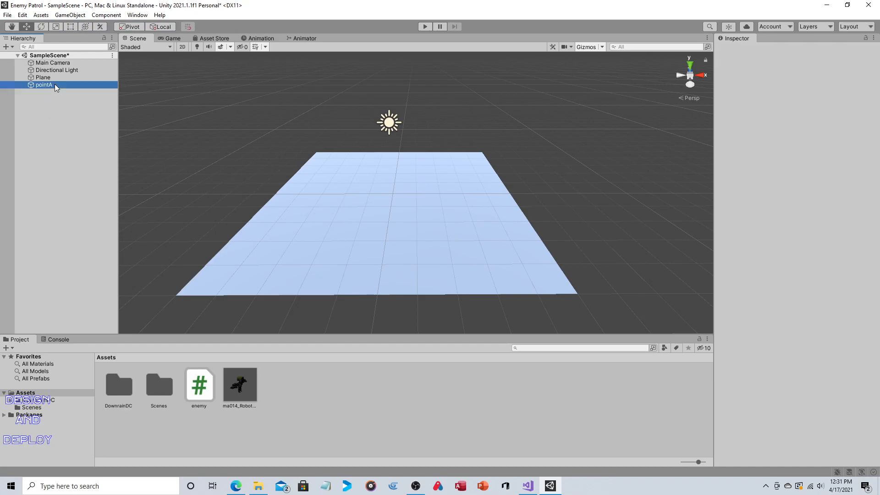
- Set pointA's Transform position to X -3 and Z 4
{"action": "left_click", "coordinate": [43, 84]}
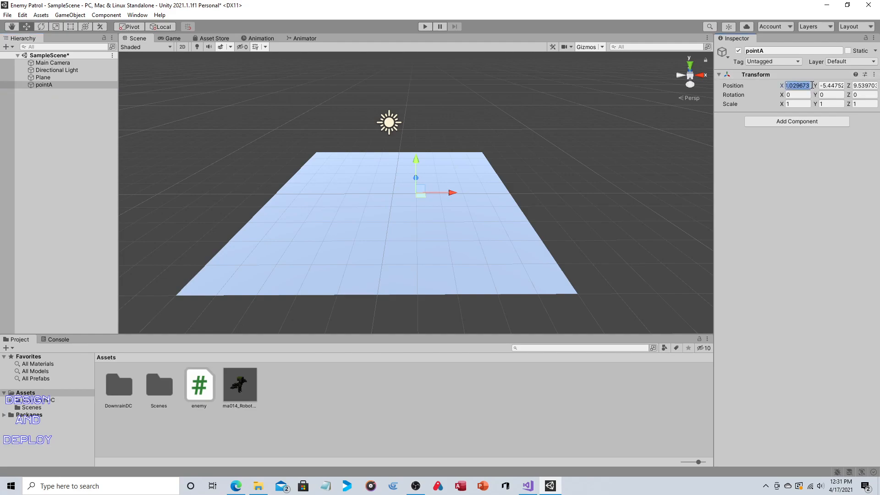
{"action": "type", "text": "-3"}
{"action": "left_click", "coordinate": [831, 86]}
{"action": "type", "text": "0"}
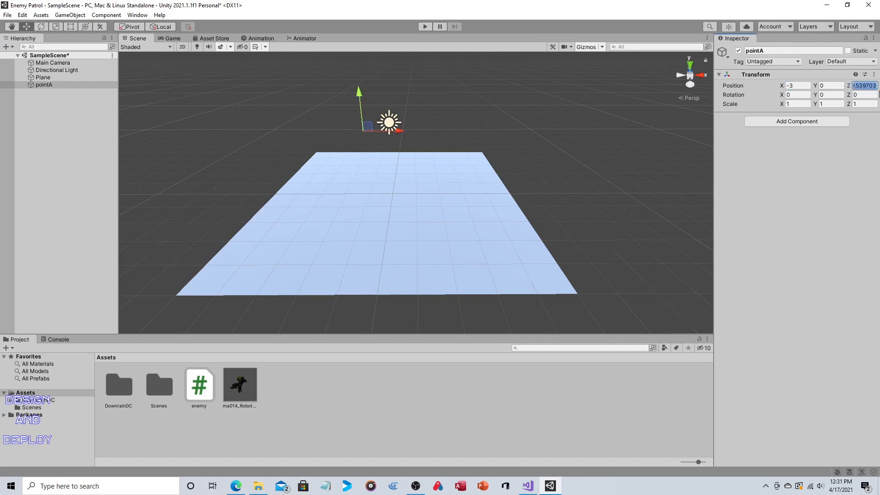
{"action": "left_click", "coordinate": [829, 95]}
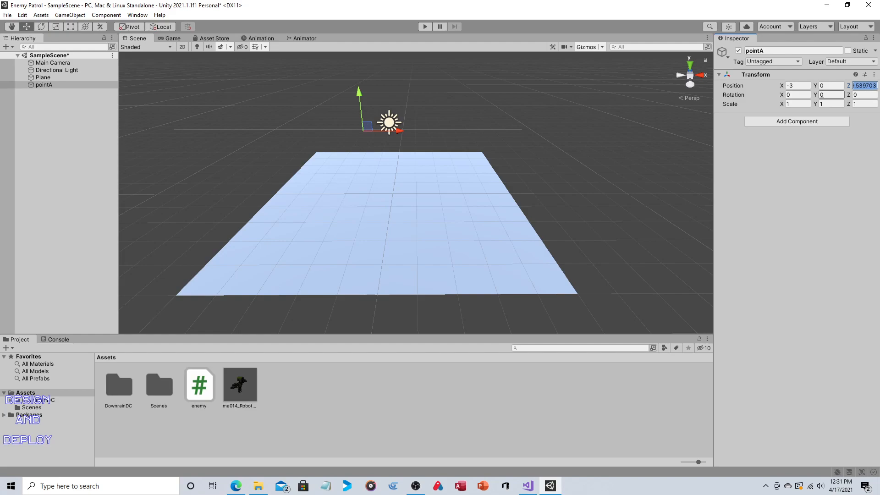
{"action": "type", "text": "4"}
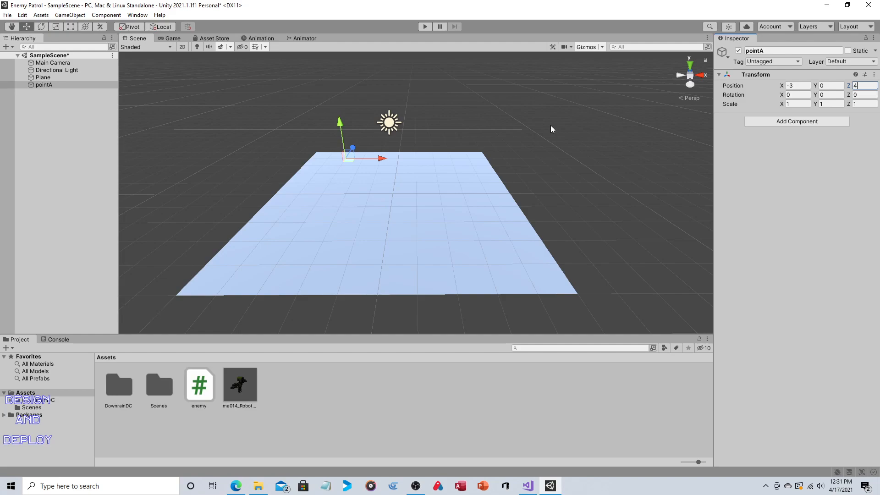
- Add a Physics Box Collider to pointA set as a trigger
{"action": "left_click", "coordinate": [796, 121]}
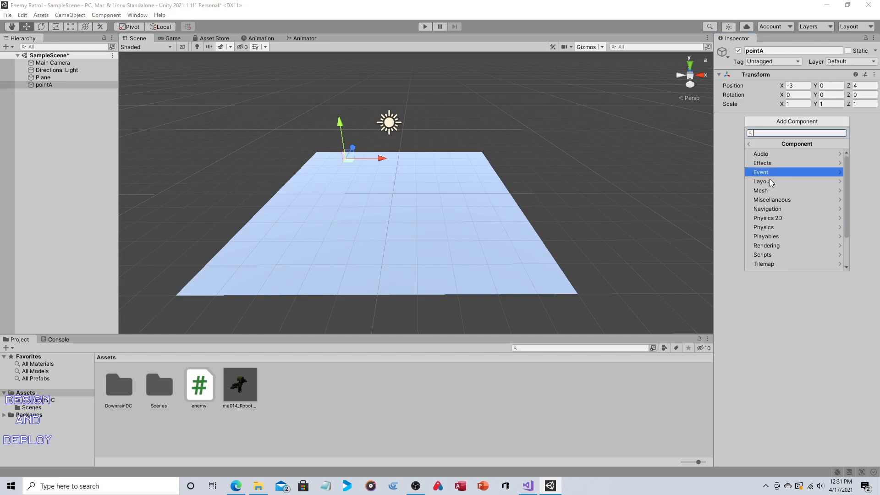
{"action": "left_click", "coordinate": [764, 227]}
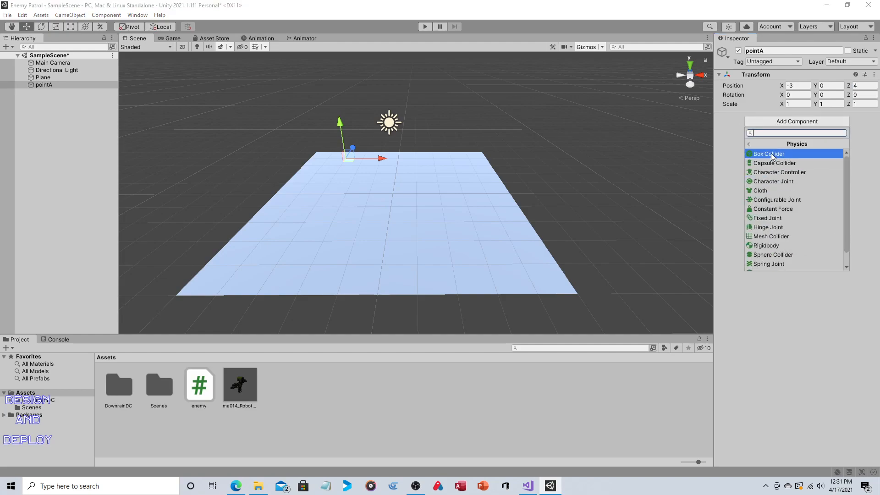
{"action": "left_click", "coordinate": [767, 153]}
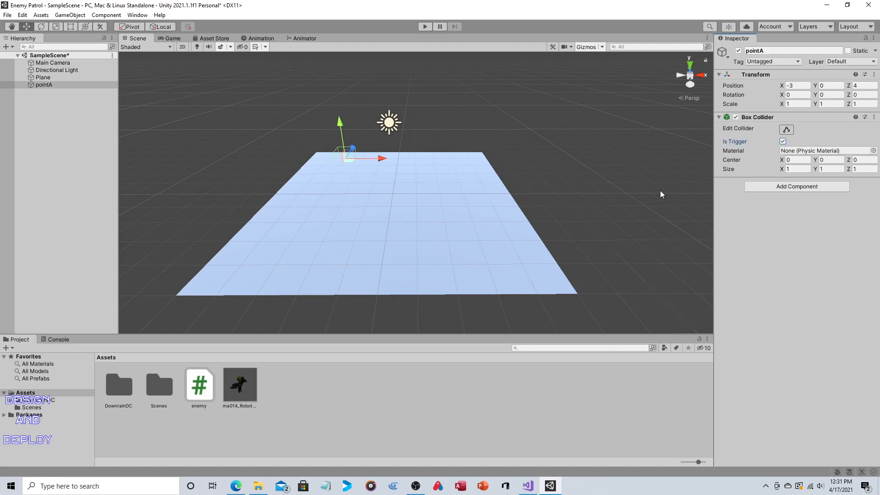
{"action": "mouse_move", "coordinate": [547, 200]}
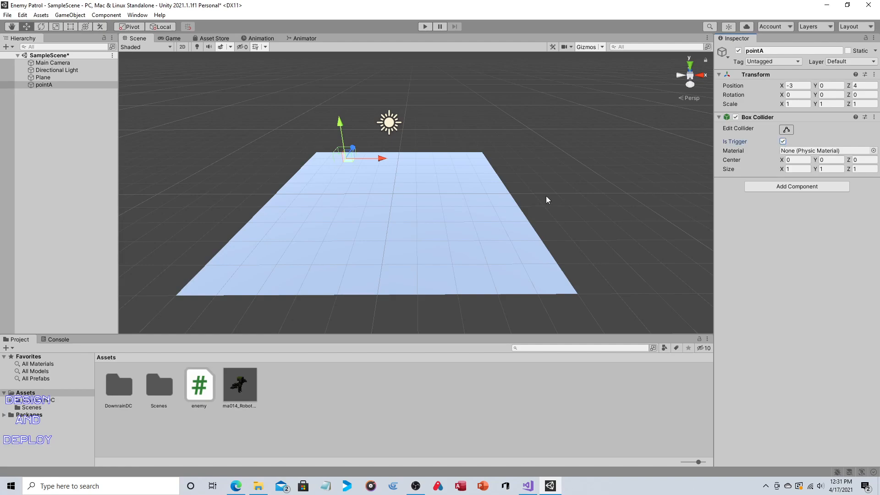
{"action": "mouse_move", "coordinate": [548, 189]}
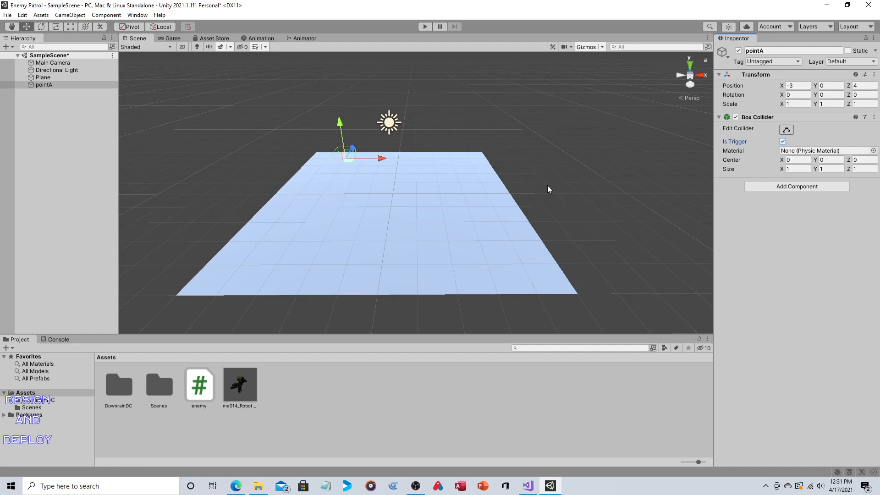
{"action": "mouse_move", "coordinate": [748, 108]}
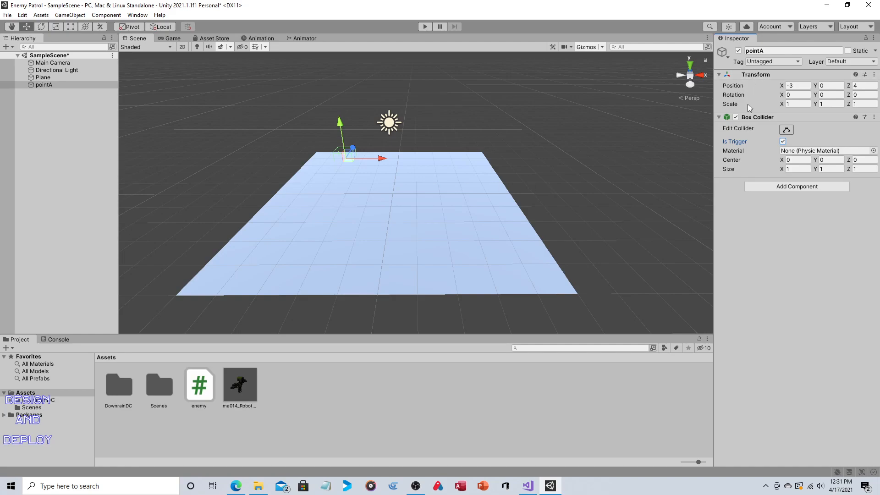
{"action": "mouse_move", "coordinate": [583, 104]}
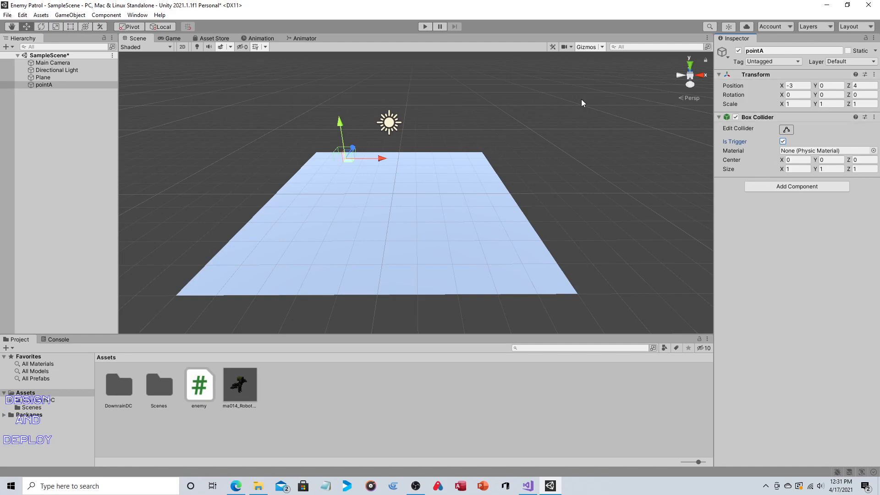
{"action": "right_click", "coordinate": [43, 85]}
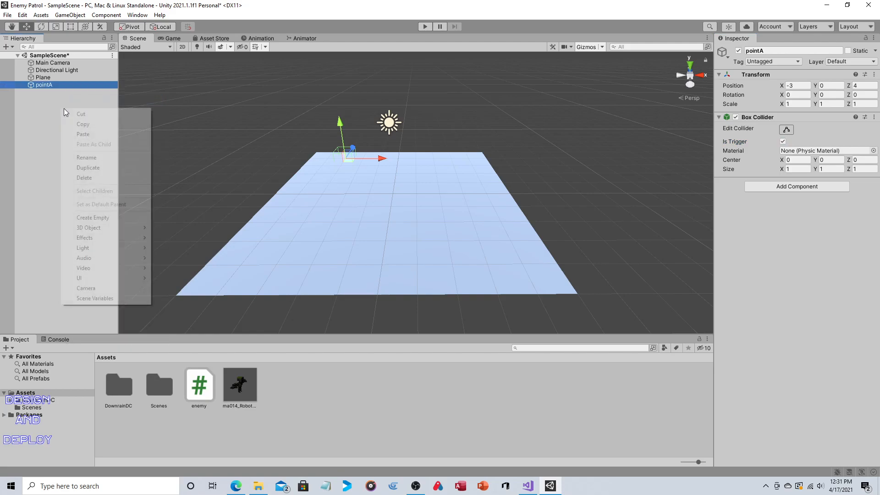
{"action": "left_click", "coordinate": [88, 167]}
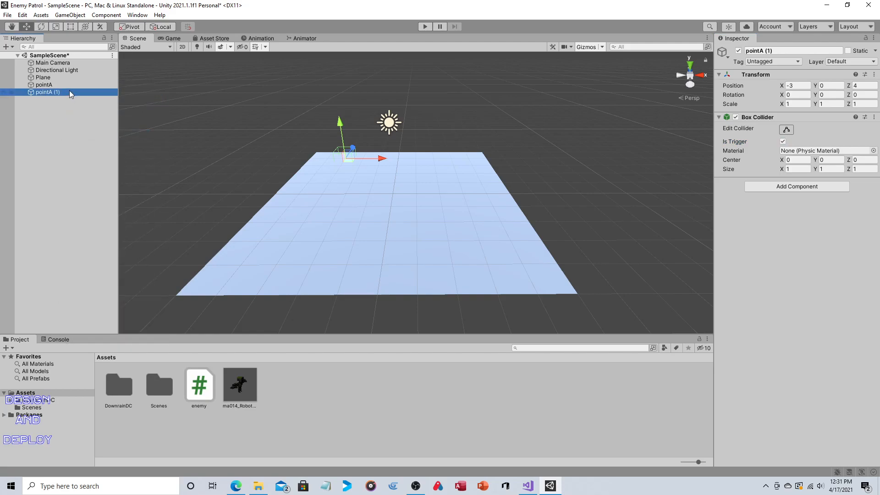
{"action": "double_click", "coordinate": [46, 91]}
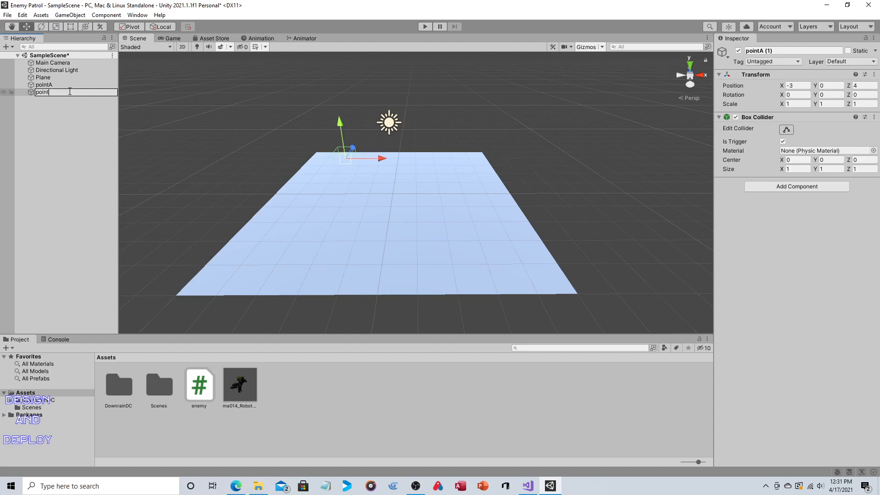
{"action": "key", "text": "Return"}
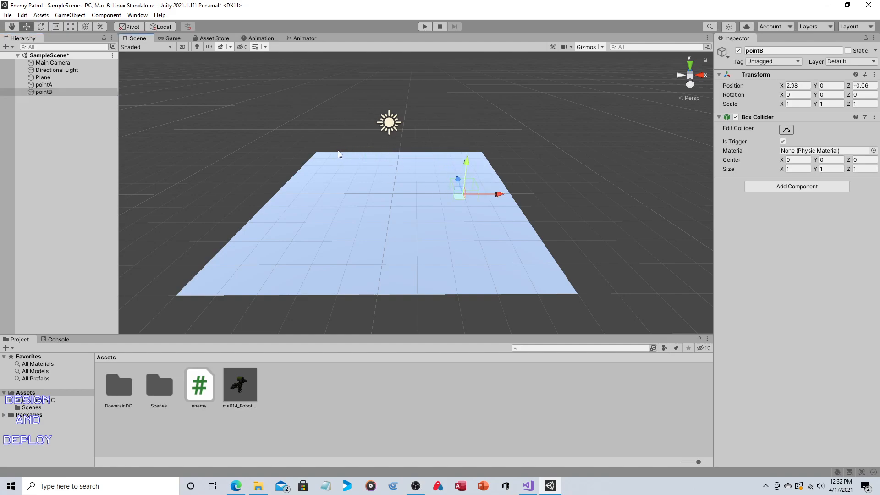
{"action": "mouse_move", "coordinate": [431, 191]}
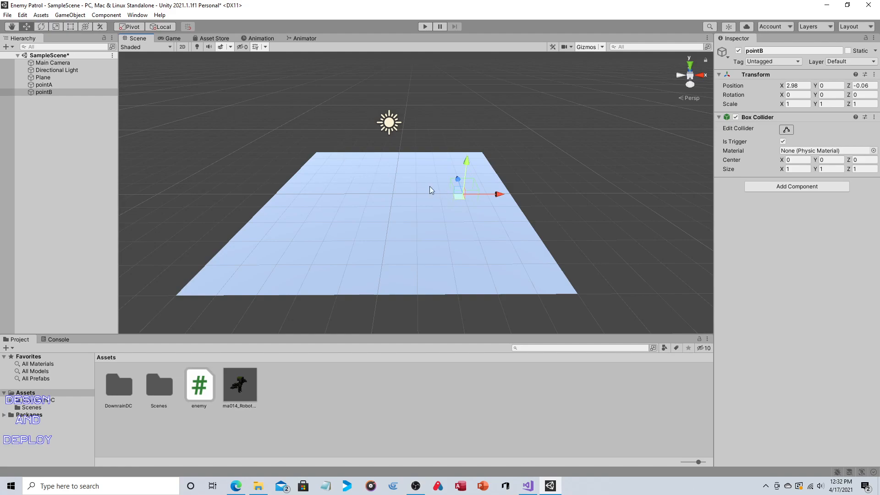
{"action": "mouse_move", "coordinate": [430, 188]}
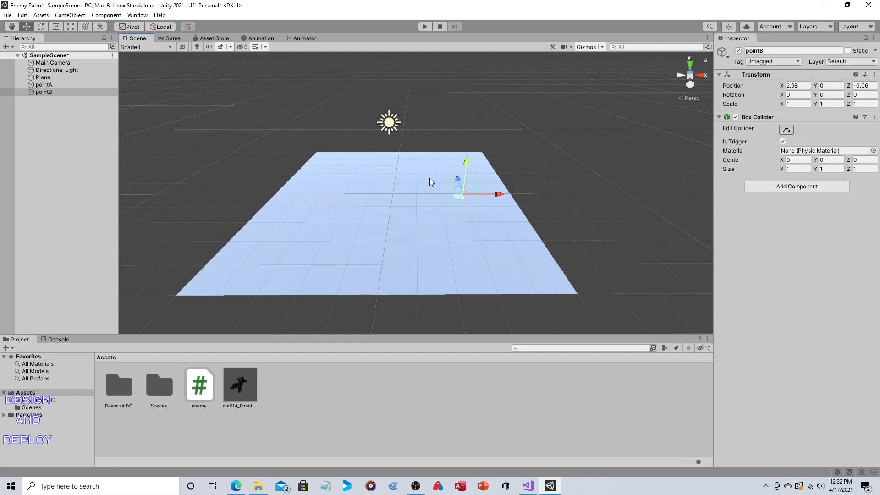
{"action": "right_click", "coordinate": [43, 92]}
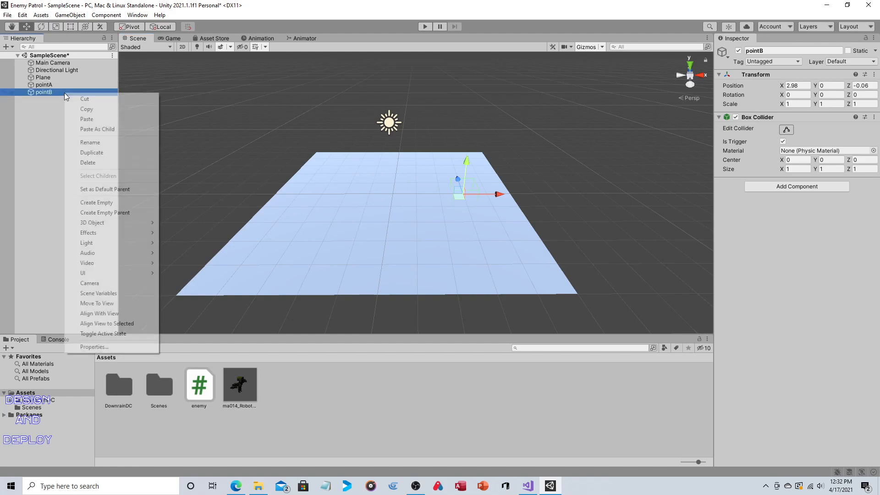
{"action": "left_click", "coordinate": [91, 152]}
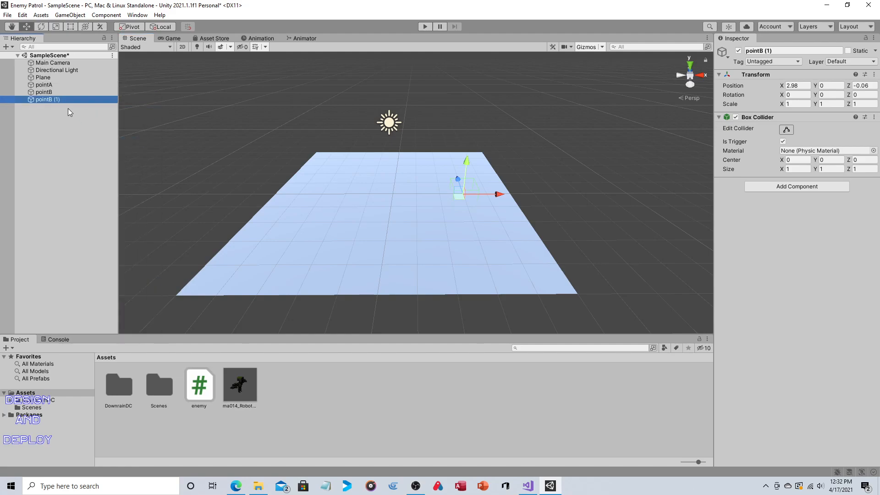
{"action": "double_click", "coordinate": [44, 99]}
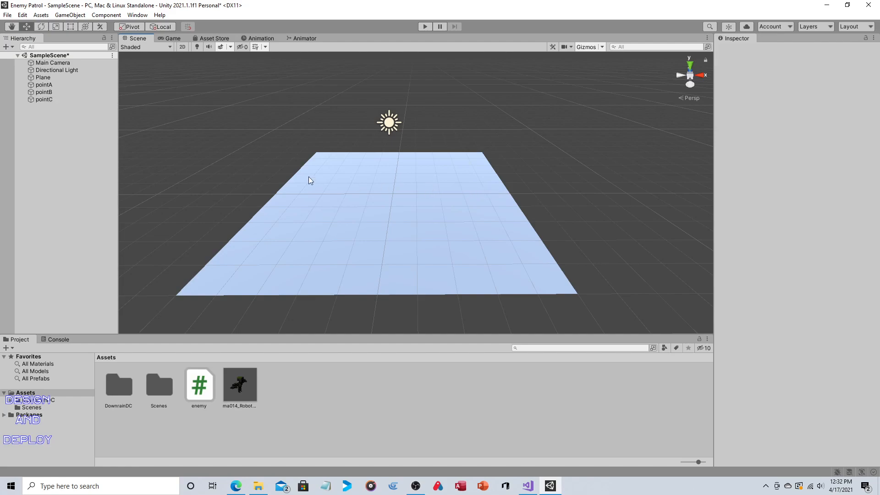
{"action": "left_click", "coordinate": [44, 99]}
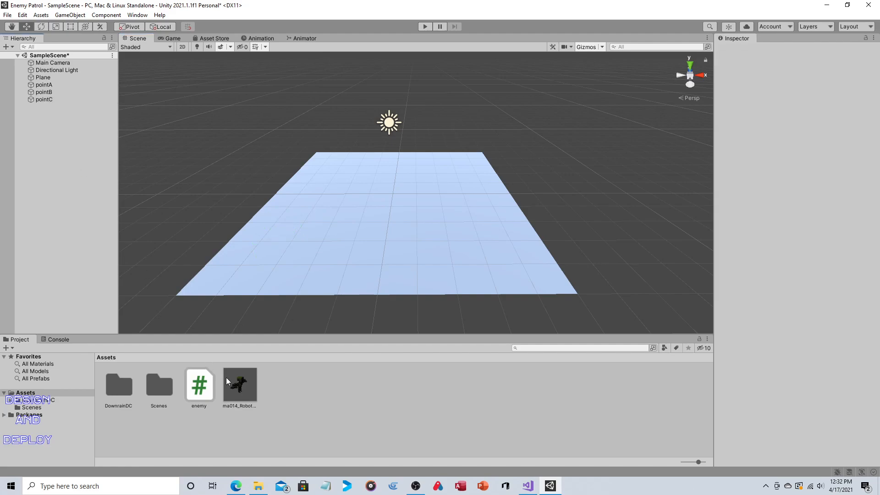
- Place the ma014_Robot prefab in the scene at pointA's position (-3, 0, 4)
{"action": "left_click", "coordinate": [239, 384]}
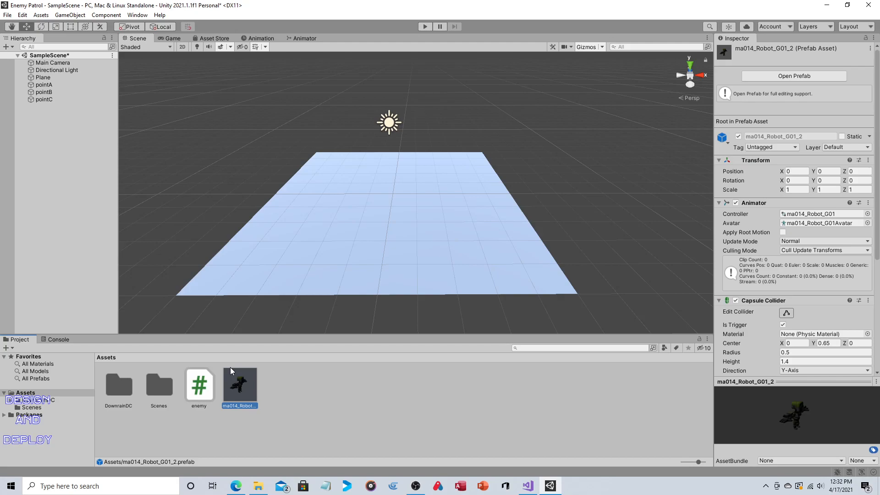
{"action": "mouse_move", "coordinate": [232, 369]}
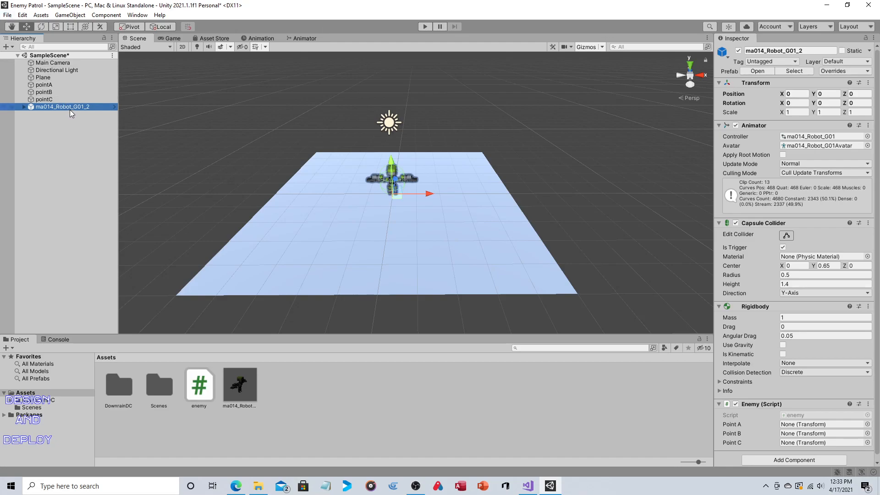
{"action": "left_click", "coordinate": [44, 84]}
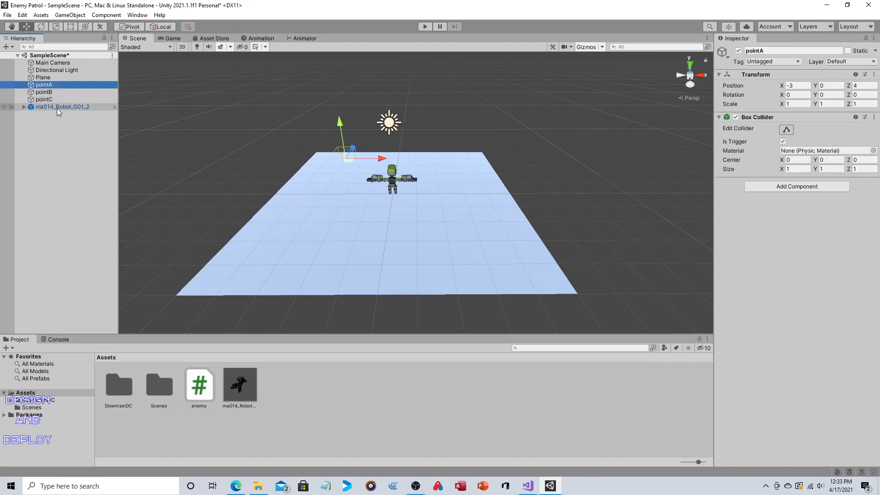
{"action": "left_click", "coordinate": [61, 106]}
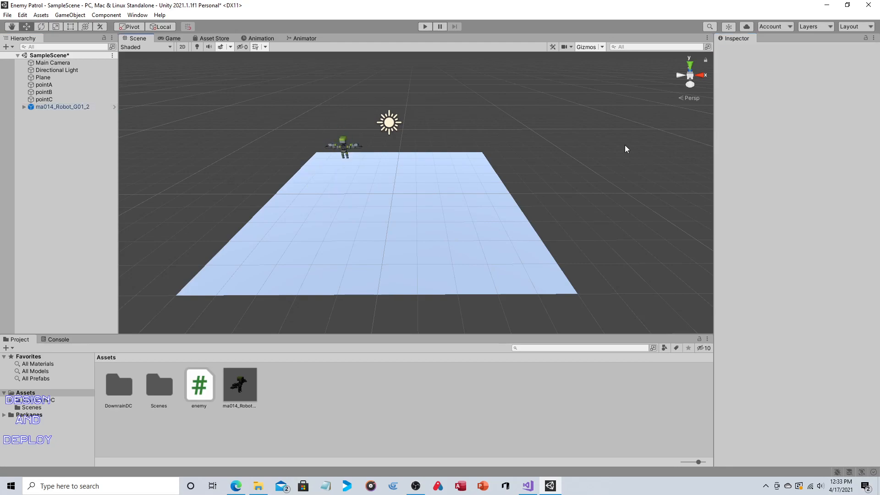
- Make the robot's collider a trigger and assign pointA and pointB to its Enemy script slots
{"action": "left_click", "coordinate": [61, 107]}
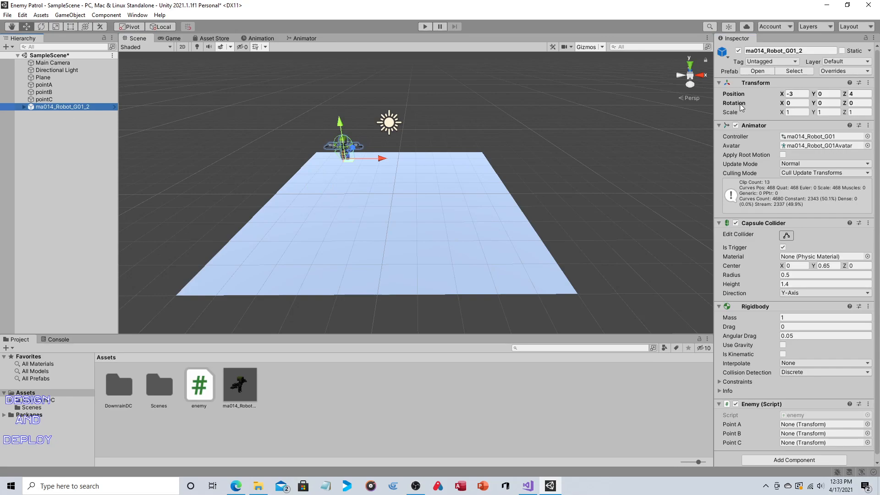
{"action": "mouse_move", "coordinate": [769, 100]}
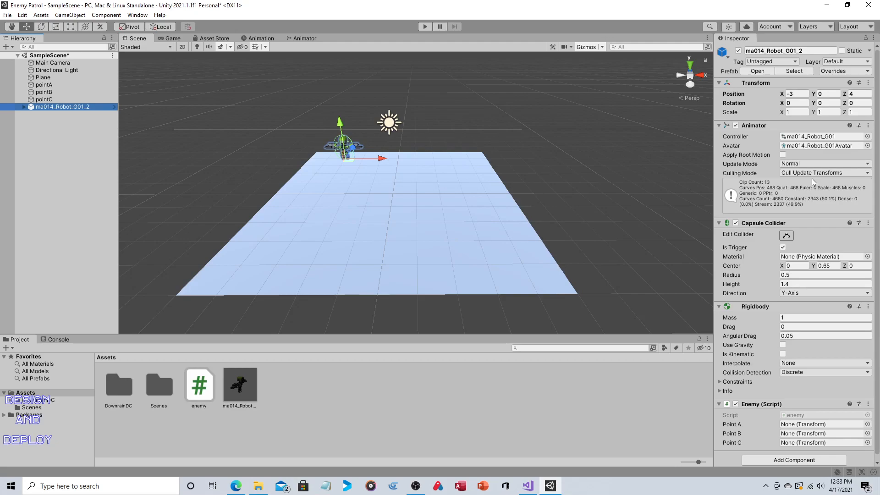
{"action": "mouse_move", "coordinate": [778, 217]}
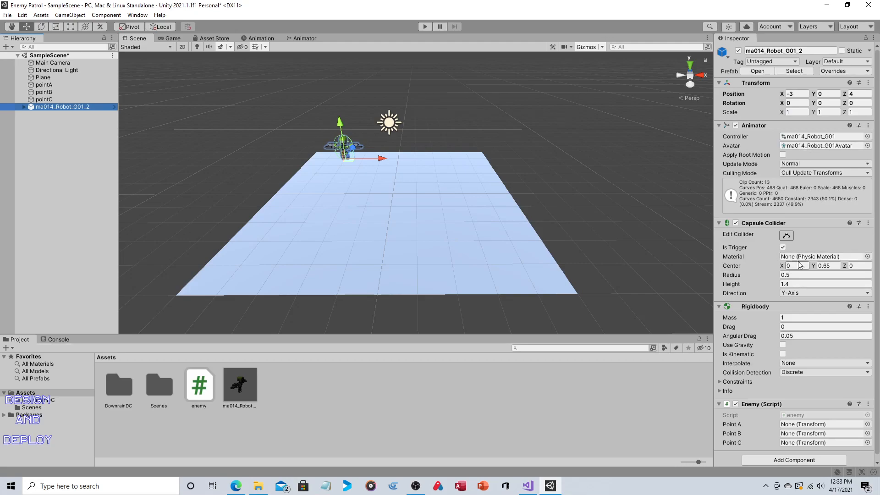
{"action": "left_click", "coordinate": [782, 246]}
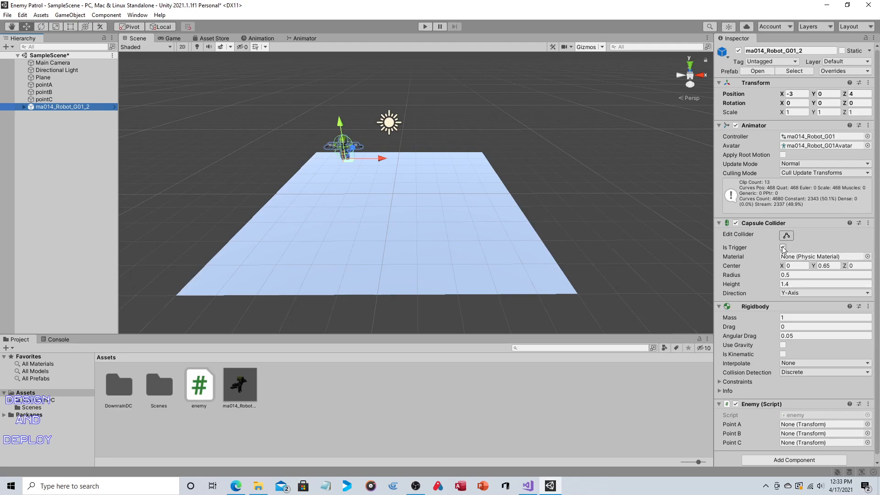
{"action": "left_click", "coordinate": [783, 246]}
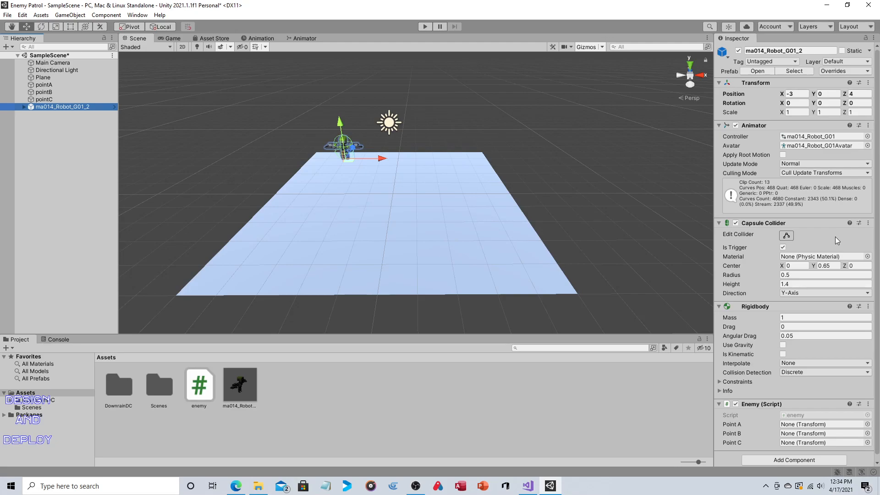
{"action": "mouse_move", "coordinate": [795, 304]}
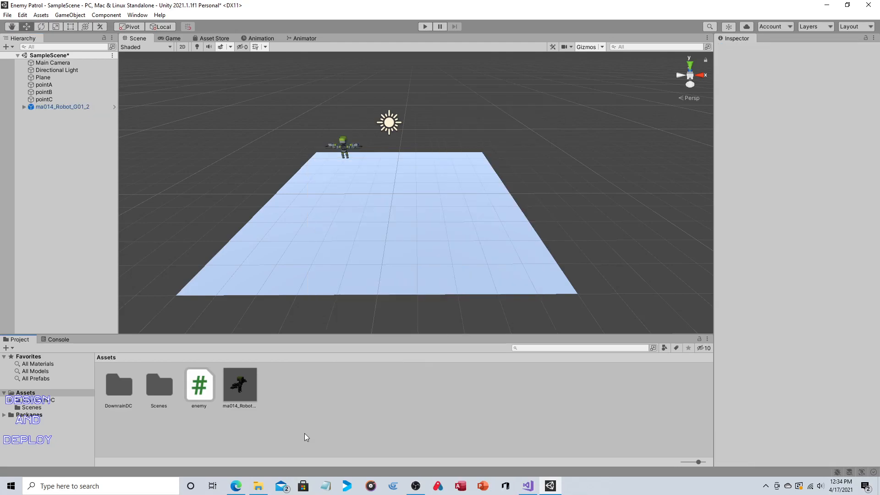
{"action": "left_click", "coordinate": [61, 107]}
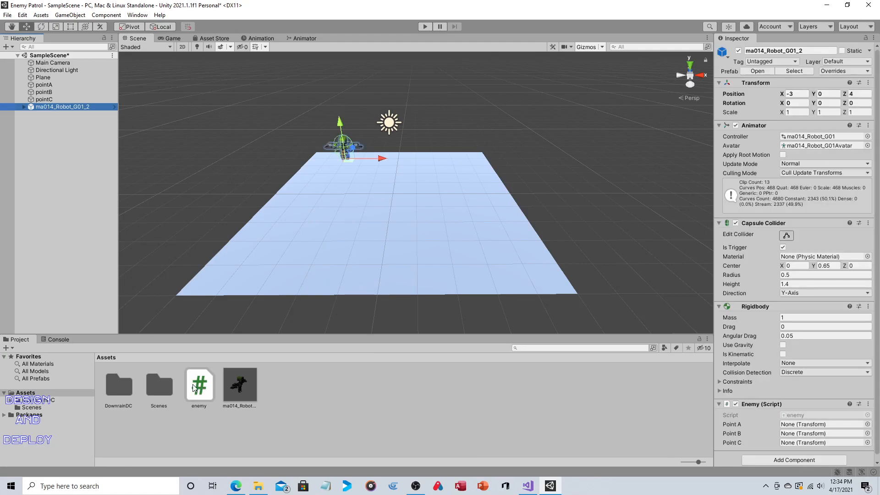
{"action": "mouse_move", "coordinate": [571, 403]}
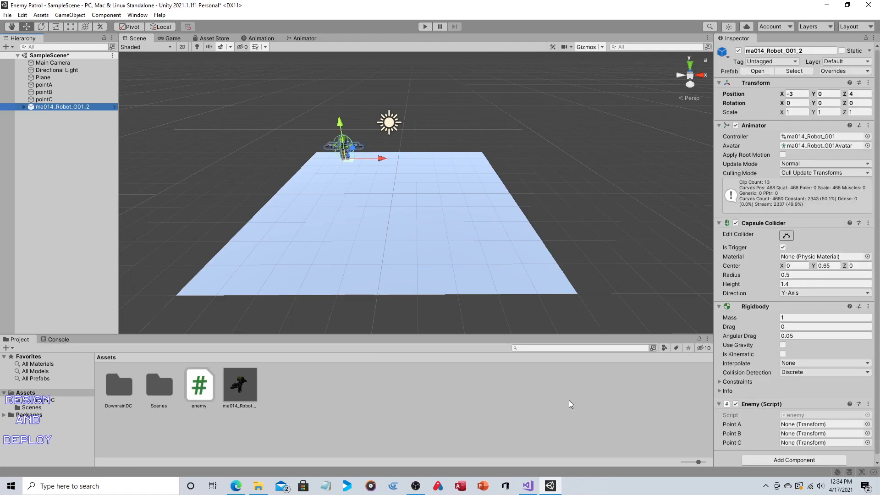
{"action": "mouse_move", "coordinate": [327, 180]}
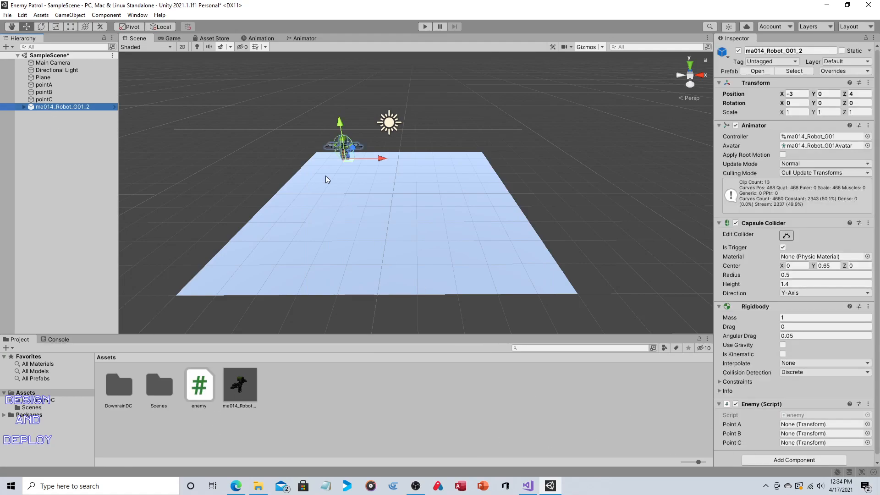
{"action": "mouse_move", "coordinate": [370, 377]}
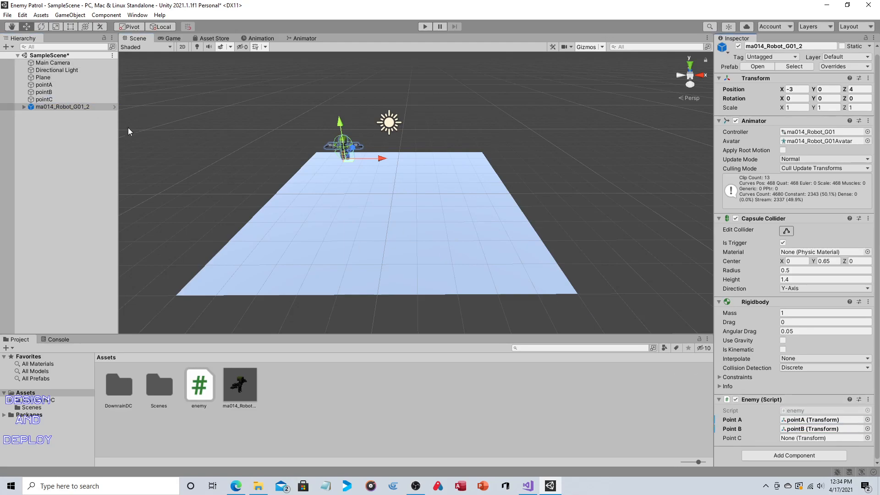
{"action": "left_click", "coordinate": [806, 439]}
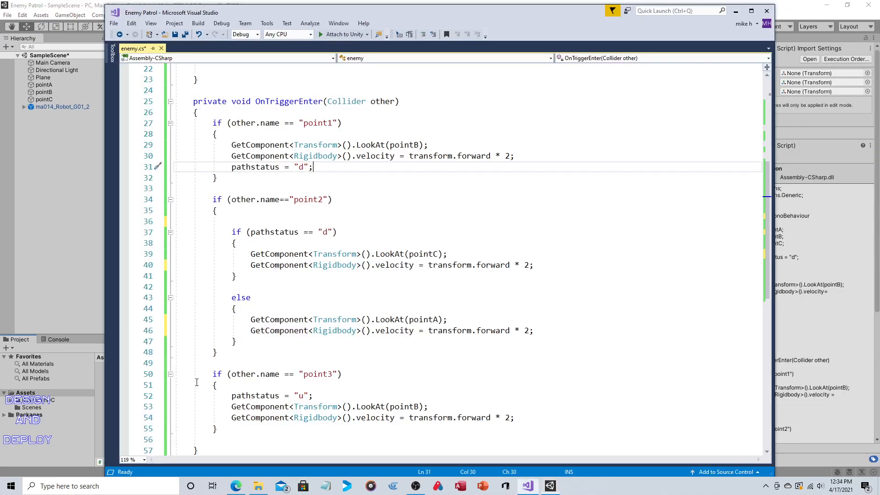
- Scroll enemy.cs to the public Transform point declarations, path status and Start method
{"action": "scroll", "scroll_direction": "up", "scroll_amount": 3}
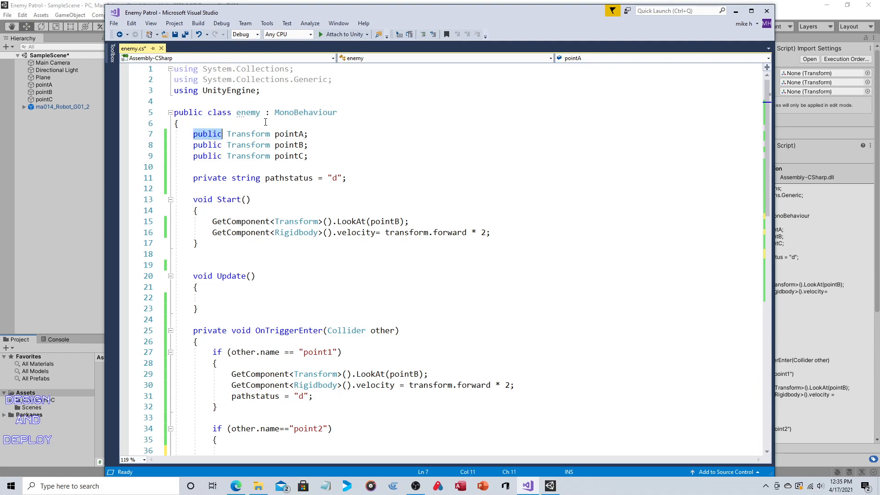
{"action": "double_click", "coordinate": [249, 134]}
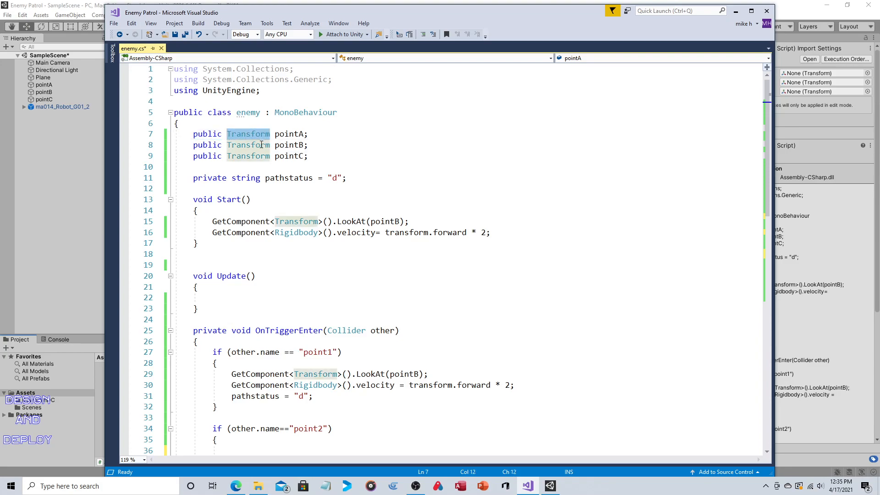
{"action": "mouse_move", "coordinate": [247, 134]}
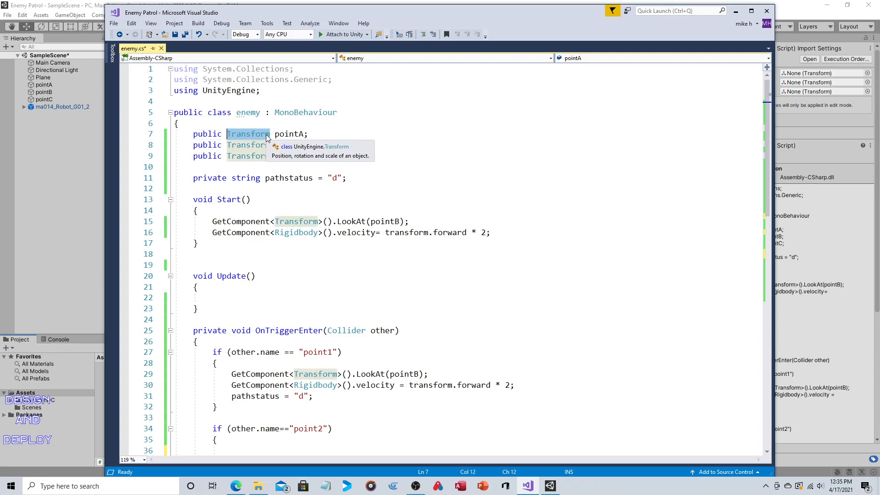
{"action": "left_click", "coordinate": [350, 192]}
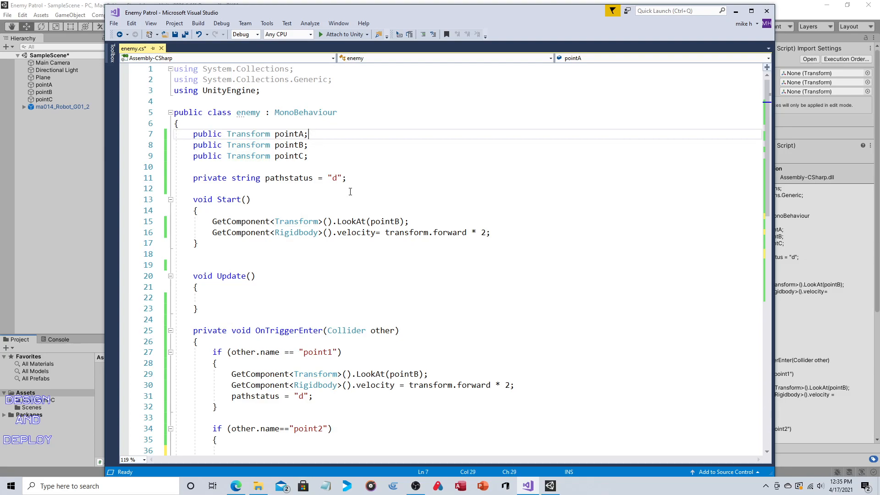
{"action": "mouse_move", "coordinate": [318, 205]}
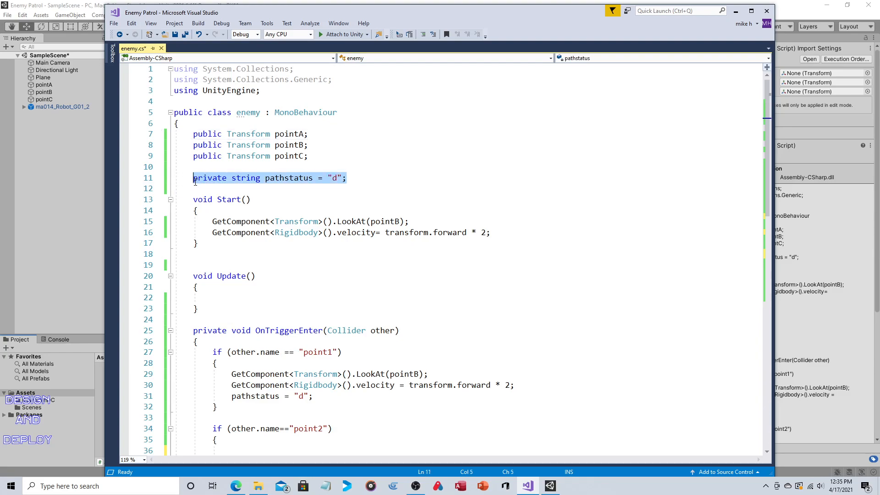
{"action": "mouse_move", "coordinate": [338, 197]}
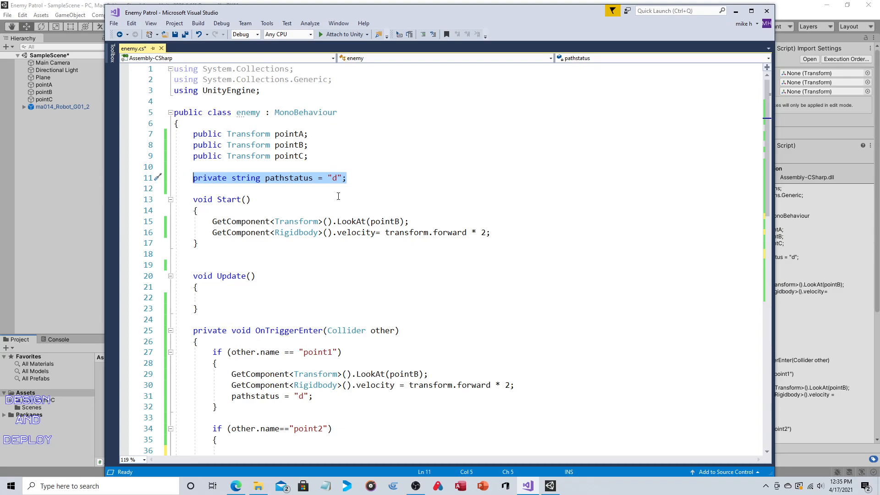
{"action": "mouse_move", "coordinate": [311, 196]}
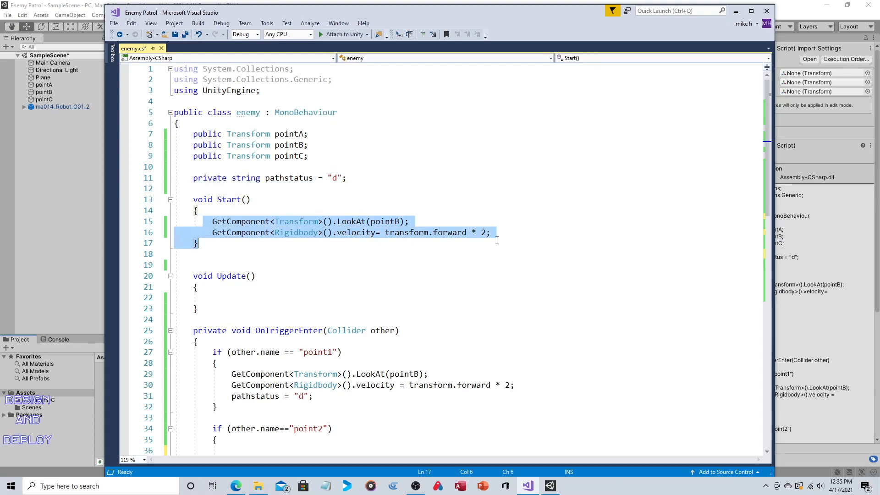
- Have Start call LookAt(pointB) and set Rigidbody velocity to transform.forward * 2
{"action": "left_click", "coordinate": [490, 232]}
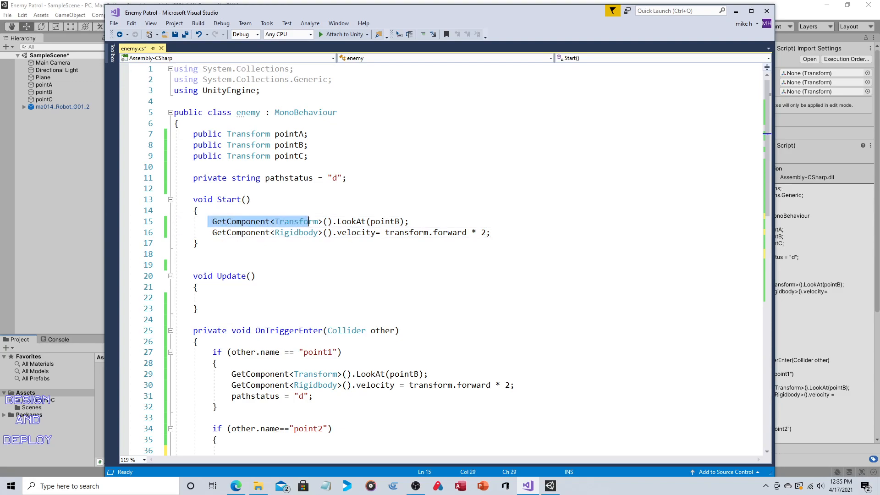
{"action": "left_click", "coordinate": [346, 221]}
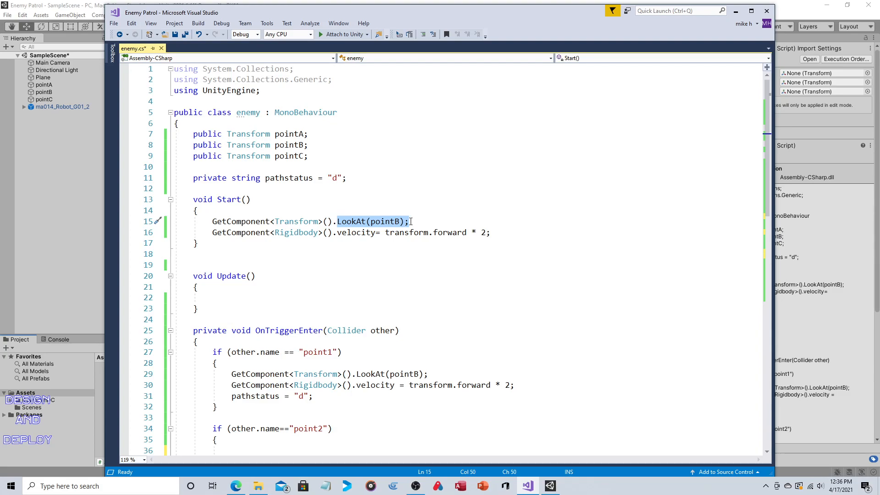
{"action": "left_click", "coordinate": [410, 221]}
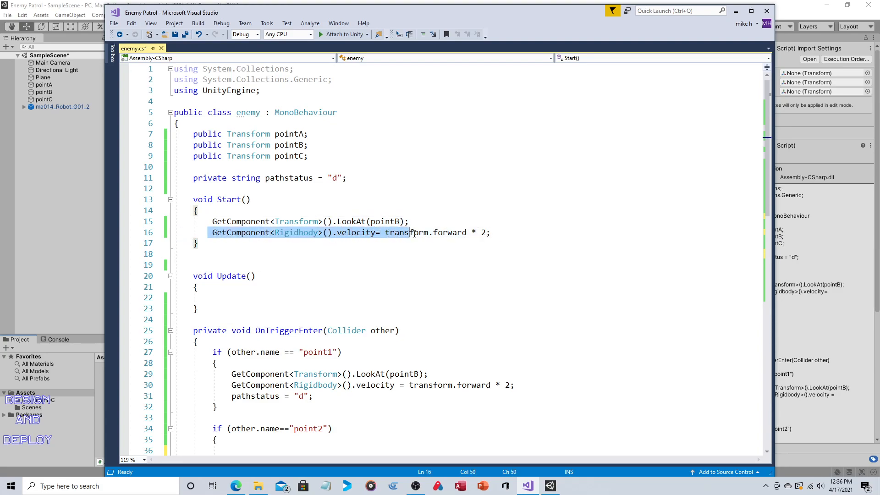
{"action": "left_click", "coordinate": [490, 232]}
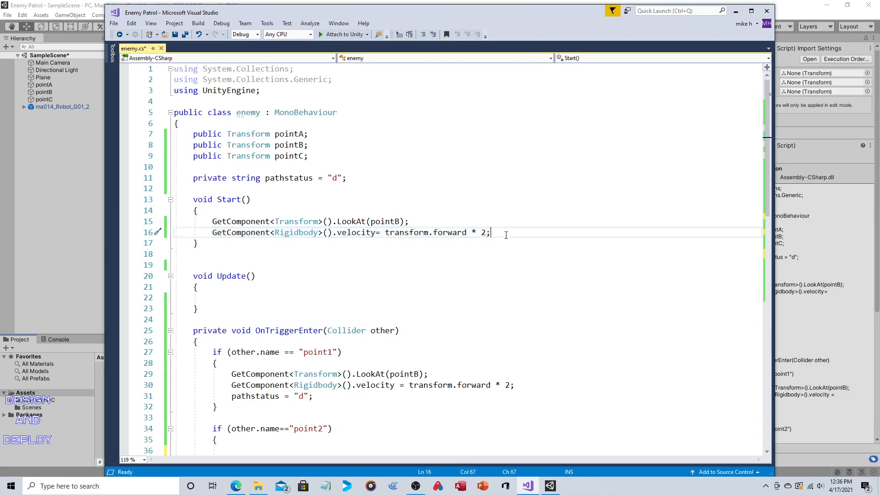
{"action": "double_click", "coordinate": [481, 232]}
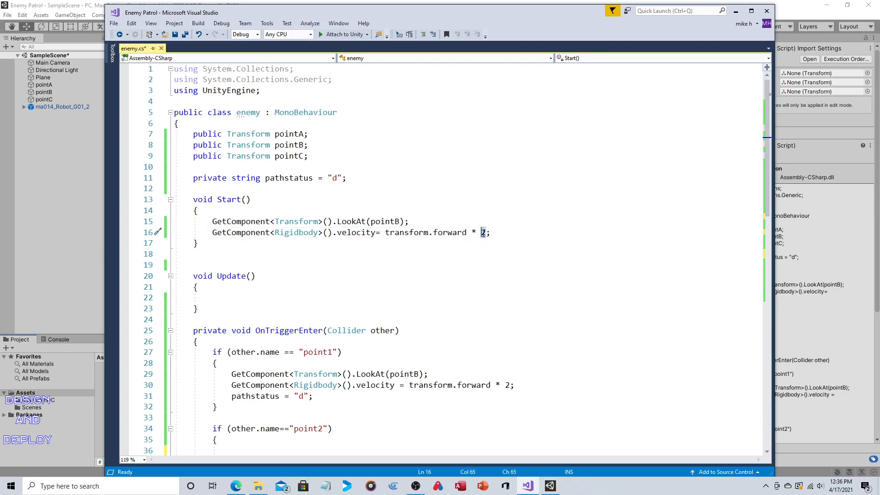
{"action": "left_click", "coordinate": [461, 242]}
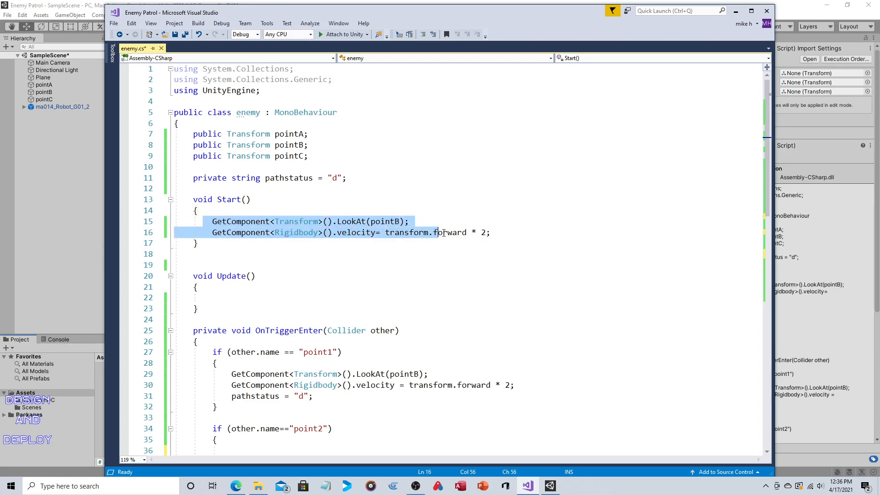
- Review the forward velocity expression and the 'd' path status value in Start
{"action": "left_click", "coordinate": [489, 232]}
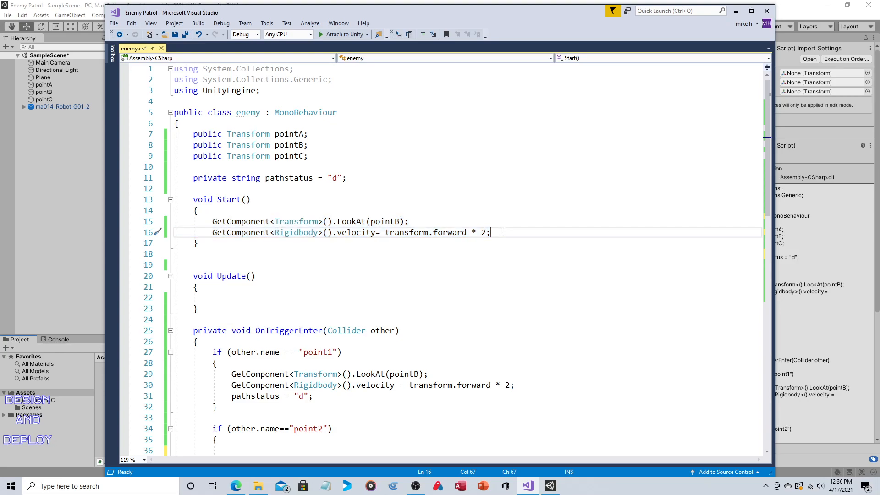
{"action": "left_click", "coordinate": [338, 221]}
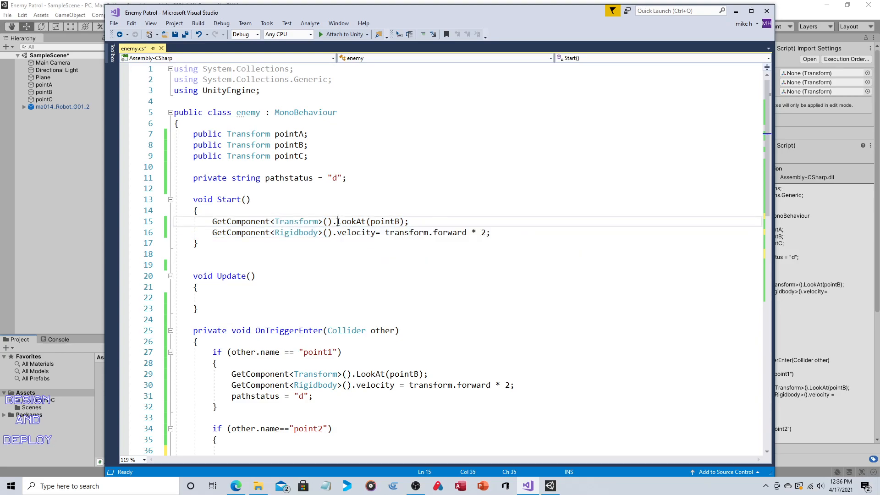
{"action": "double_click", "coordinate": [352, 221]}
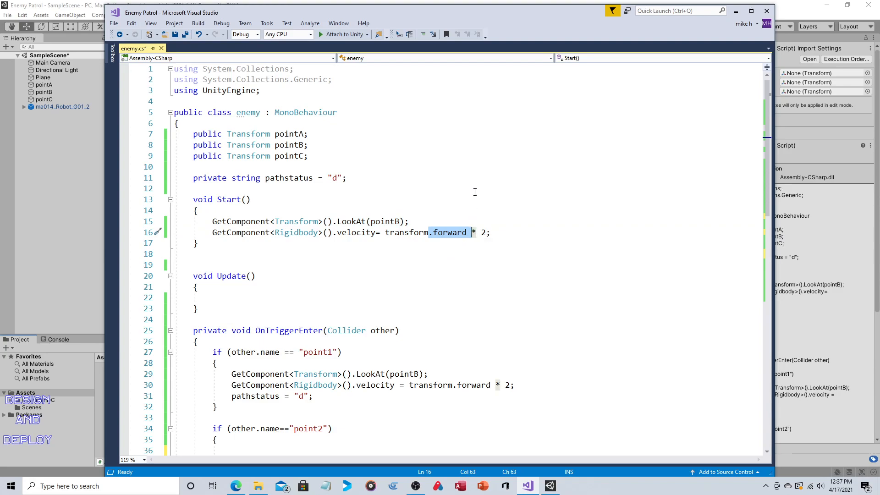
{"action": "mouse_move", "coordinate": [475, 232]}
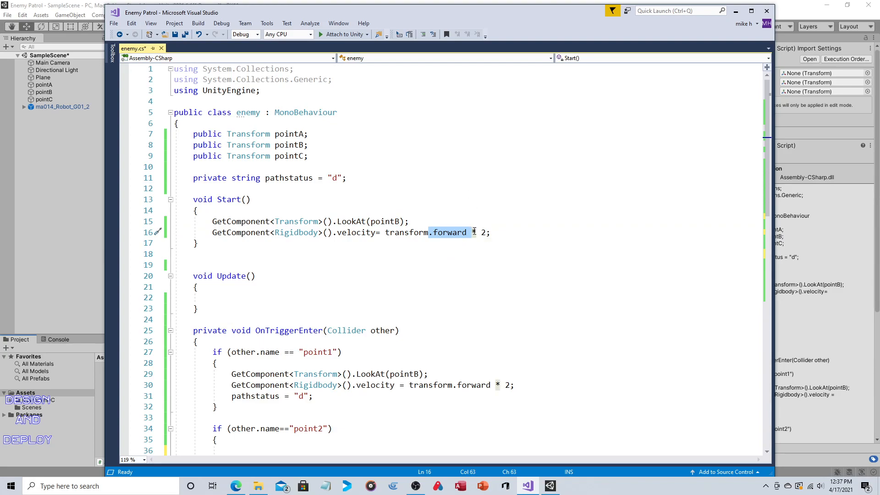
{"action": "left_click", "coordinate": [491, 232]}
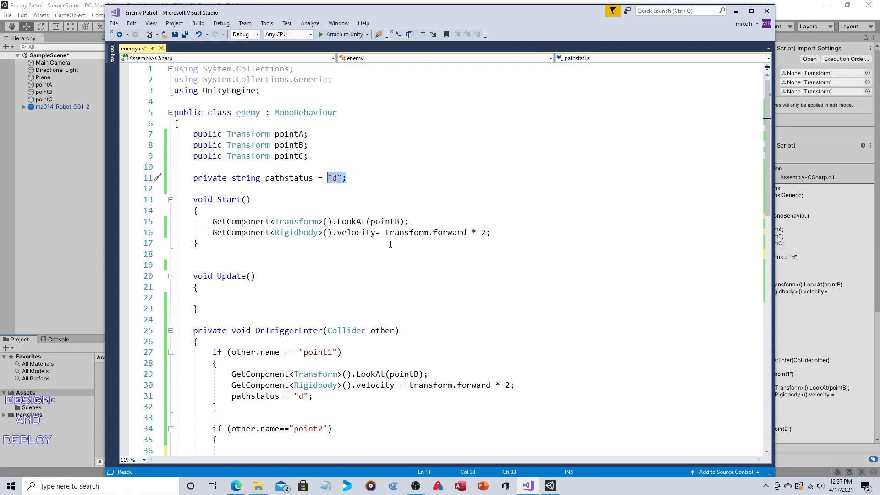
{"action": "left_click", "coordinate": [501, 232]}
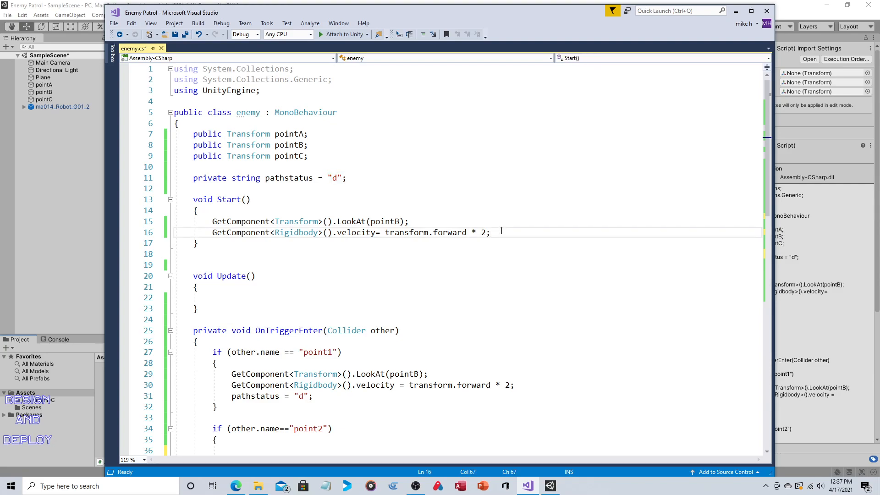
{"action": "mouse_move", "coordinate": [412, 219]}
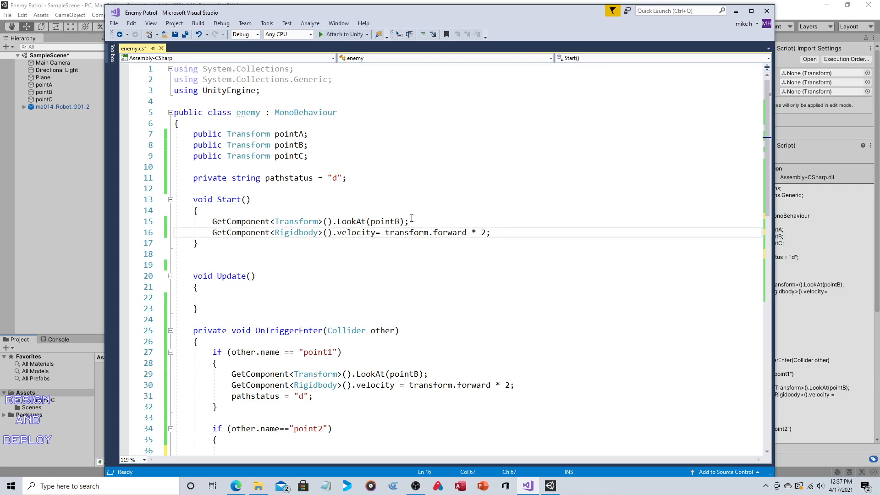
- In OnTriggerEnter, fix the first check's point name and set path status 'd' at pointA
{"action": "scroll", "scroll_direction": "down", "scroll_amount": 3}
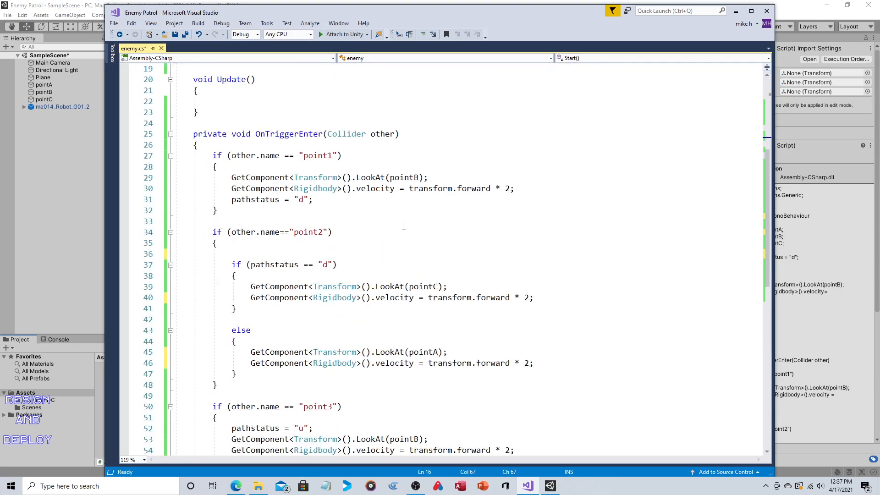
{"action": "mouse_move", "coordinate": [287, 134]}
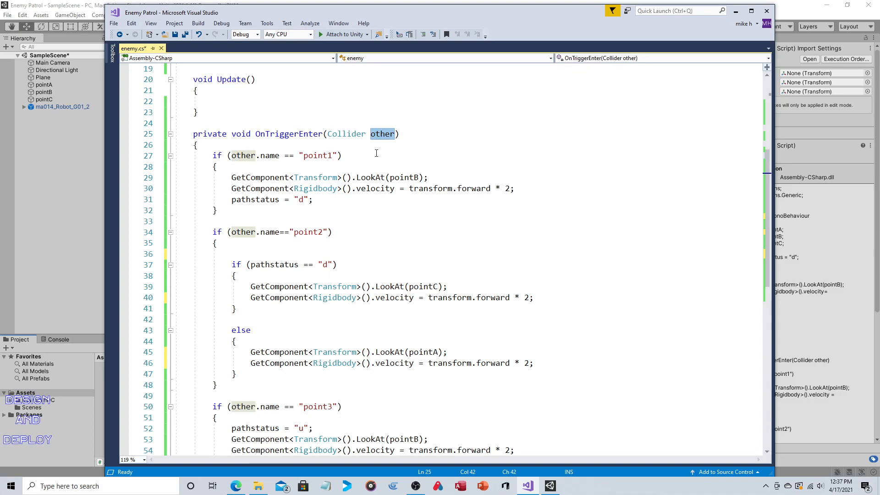
{"action": "mouse_move", "coordinate": [242, 156]}
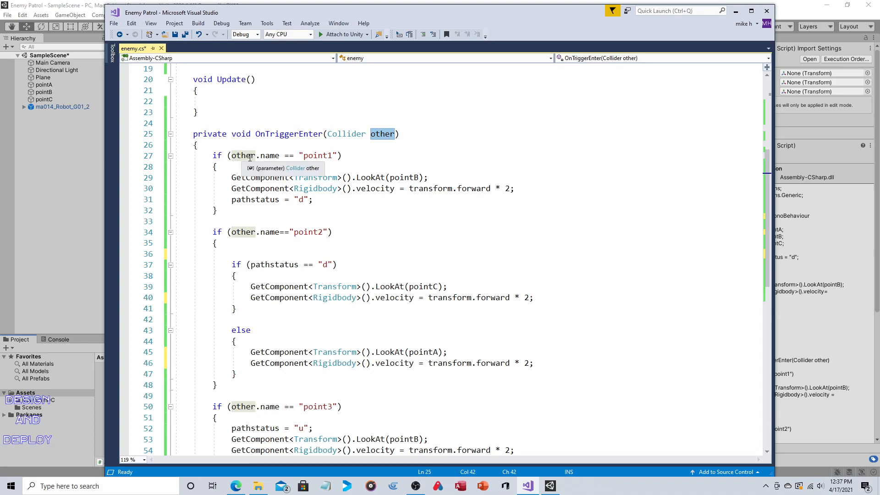
{"action": "mouse_move", "coordinate": [320, 155]}
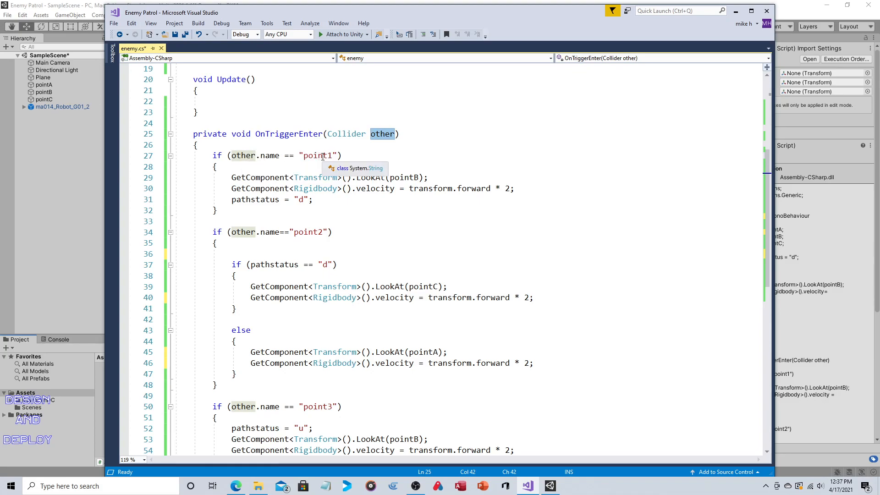
{"action": "left_click", "coordinate": [331, 155]}
{"action": "type", "text": "A"}
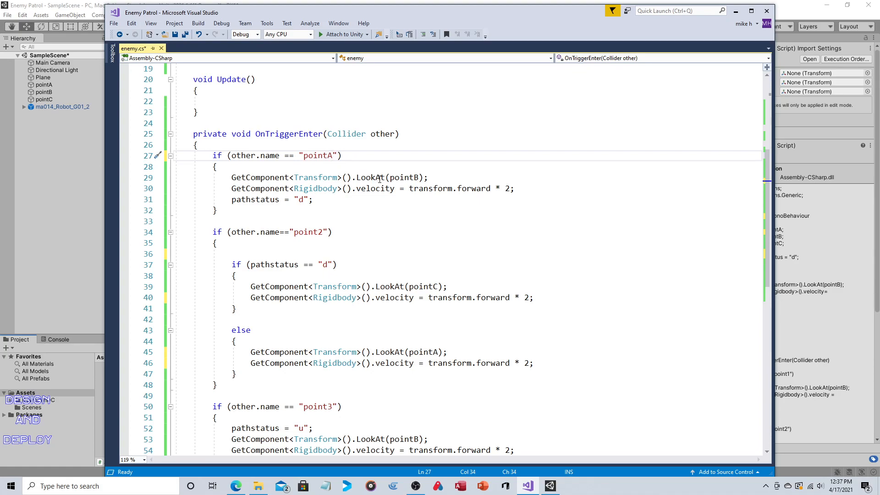
{"action": "double_click", "coordinate": [404, 177]}
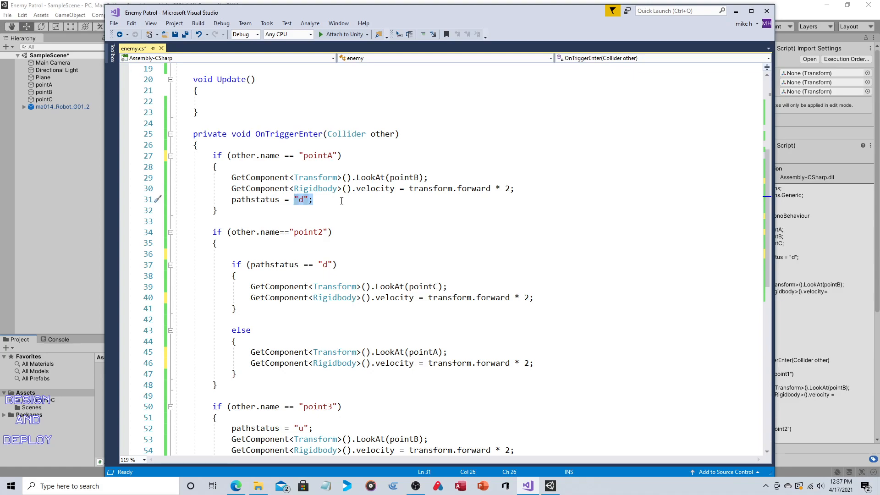
{"action": "mouse_move", "coordinate": [371, 223]}
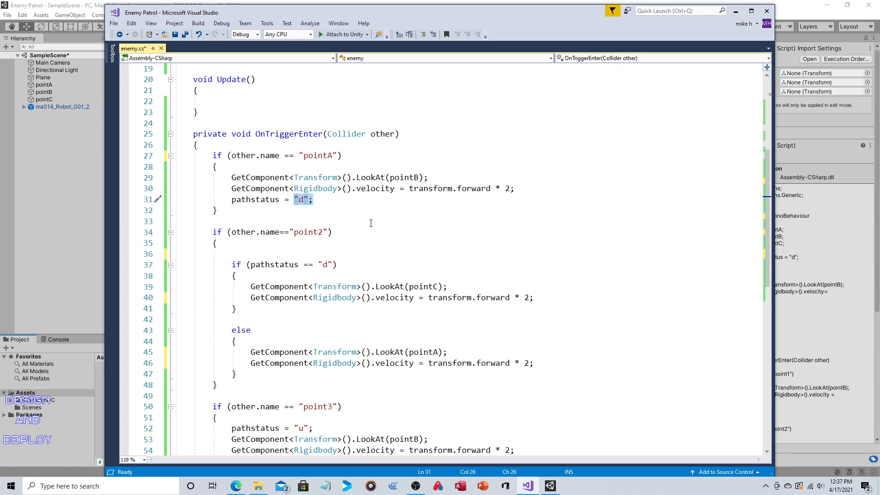
{"action": "scroll", "scroll_direction": "up", "scroll_amount": 3}
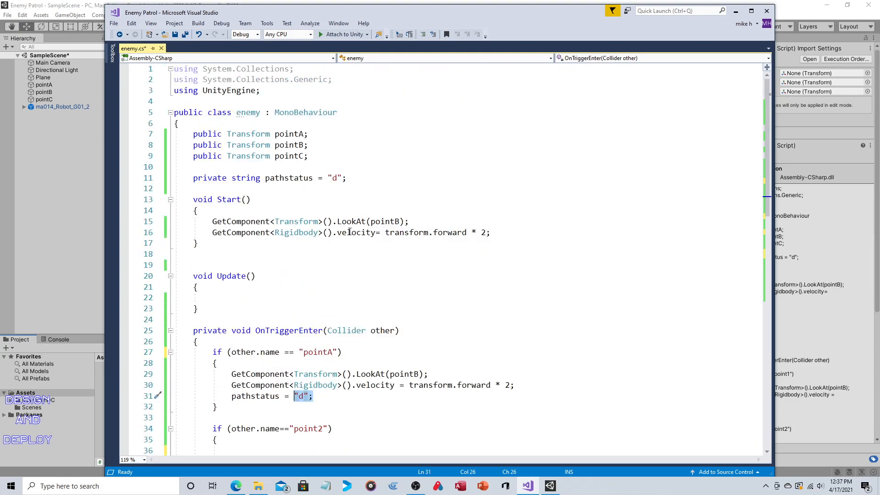
{"action": "scroll", "scroll_direction": "down", "scroll_amount": 3}
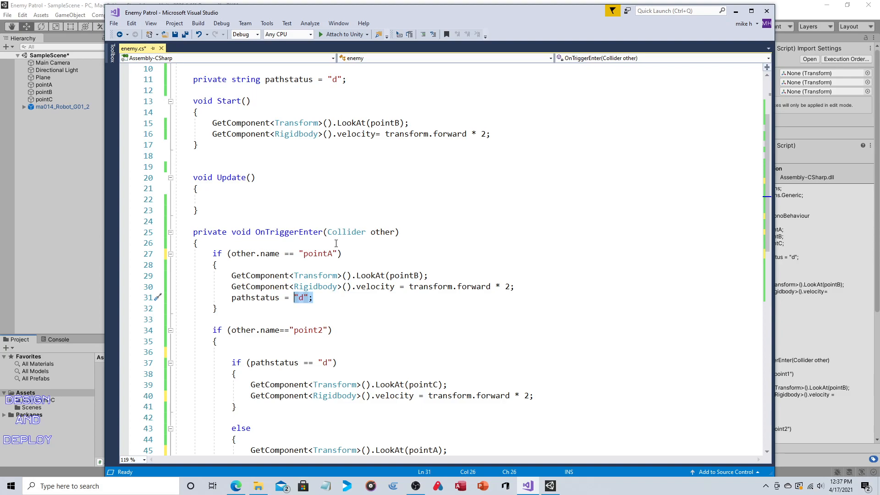
{"action": "mouse_move", "coordinate": [360, 253]}
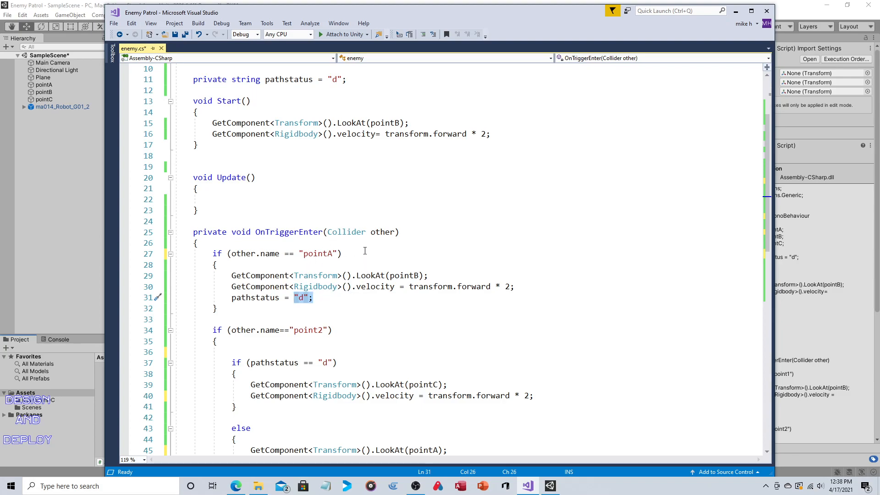
- Under pointB, add an if (pathstatus == "d") block looking at pointC with forward velocity
{"action": "scroll", "scroll_direction": "down", "scroll_amount": 3}
{"action": "type", "text": "B"}
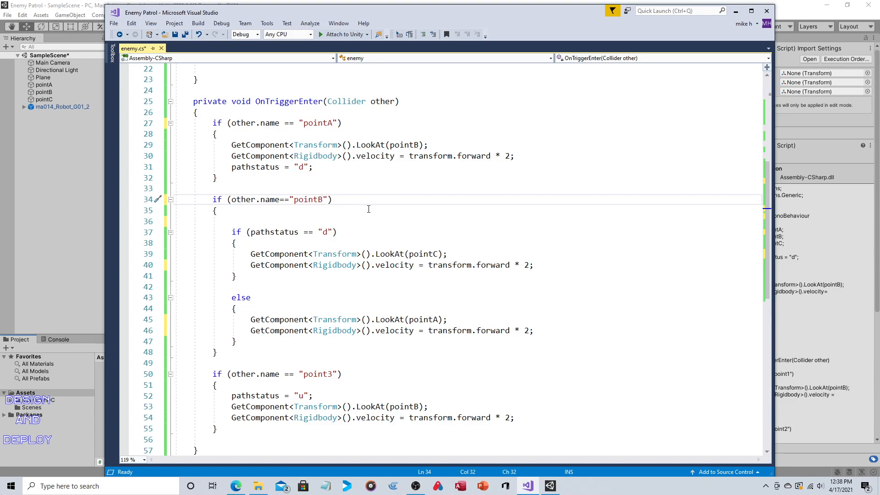
{"action": "mouse_move", "coordinate": [359, 215]}
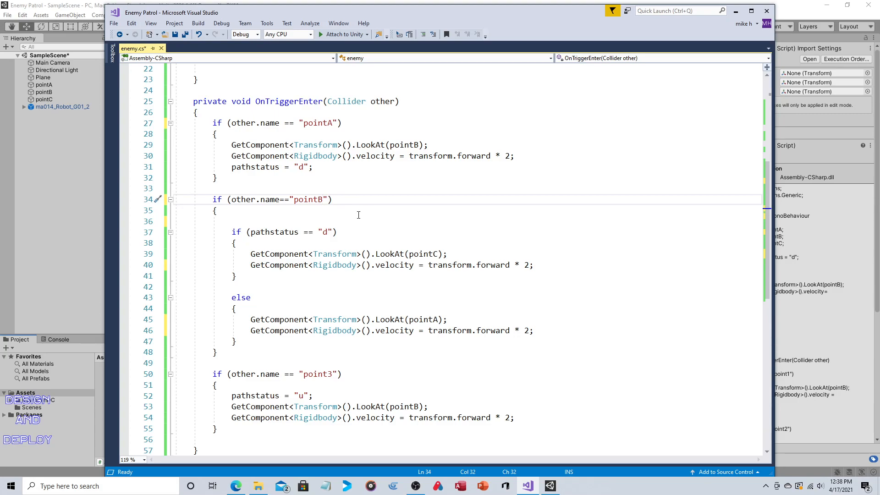
{"action": "left_click", "coordinate": [327, 232]}
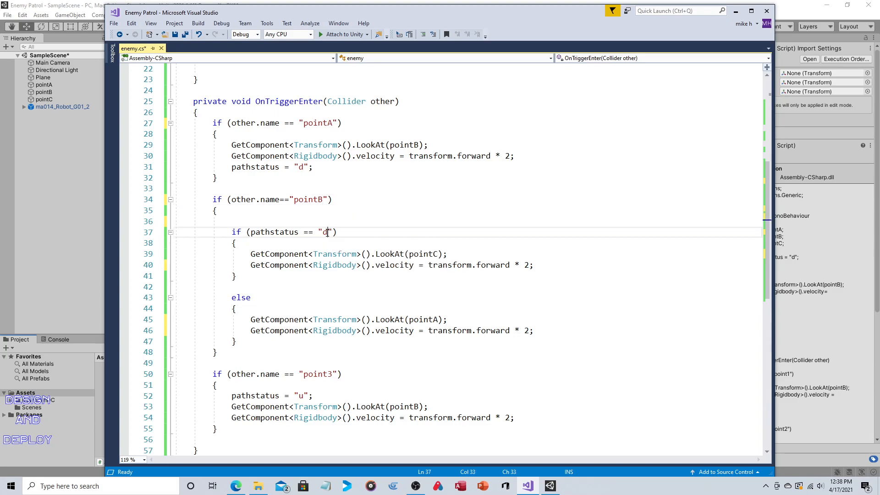
{"action": "scroll", "scroll_direction": "up", "scroll_amount": 3}
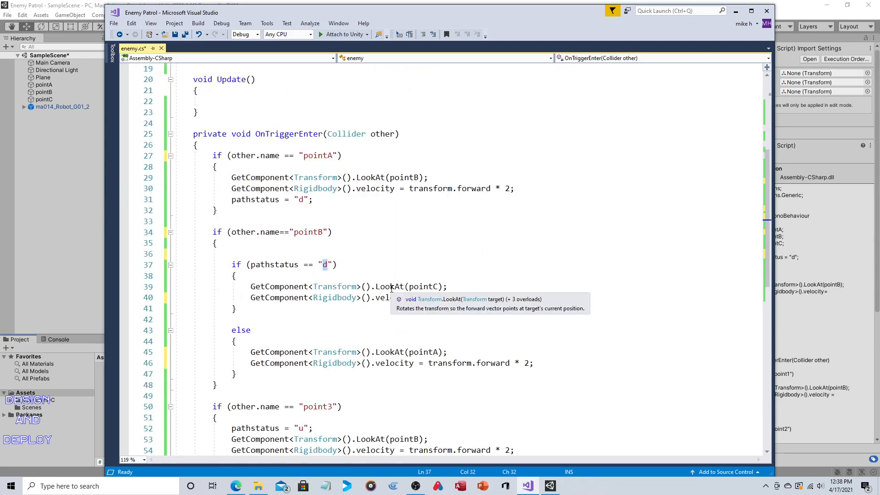
{"action": "scroll", "scroll_direction": "down", "scroll_amount": 3}
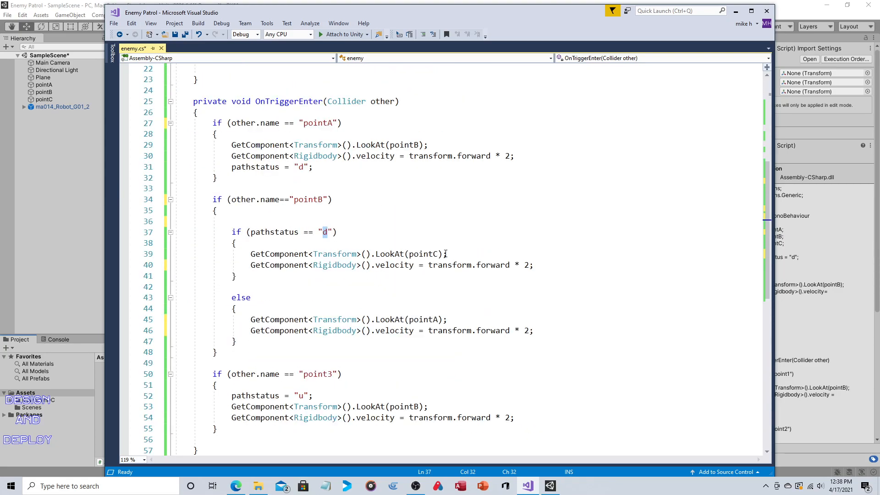
{"action": "double_click", "coordinate": [424, 254]}
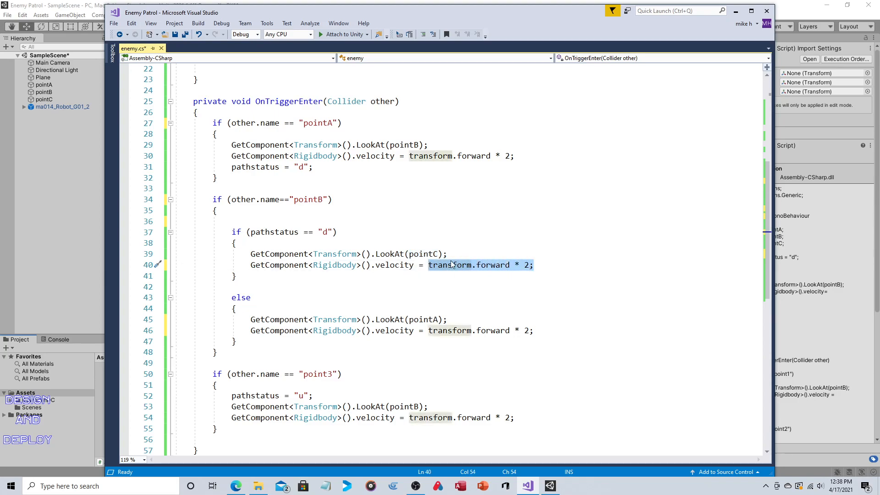
{"action": "mouse_move", "coordinate": [450, 264]}
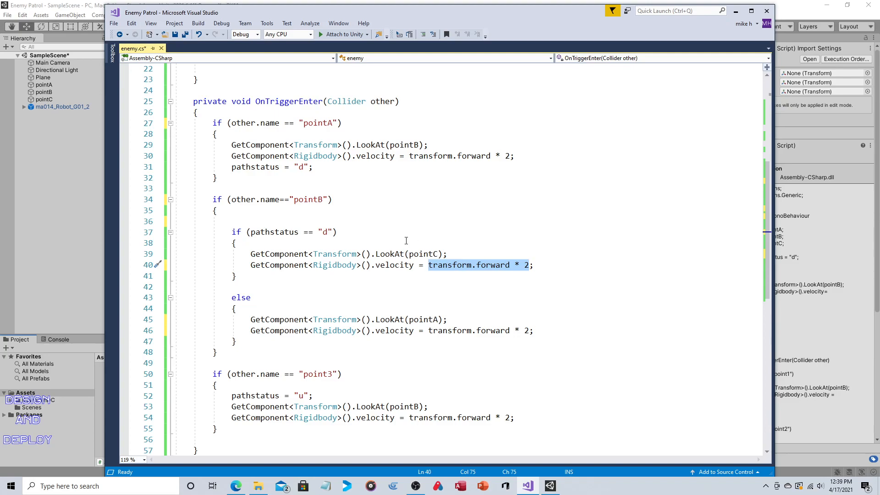
{"action": "mouse_move", "coordinate": [222, 232]}
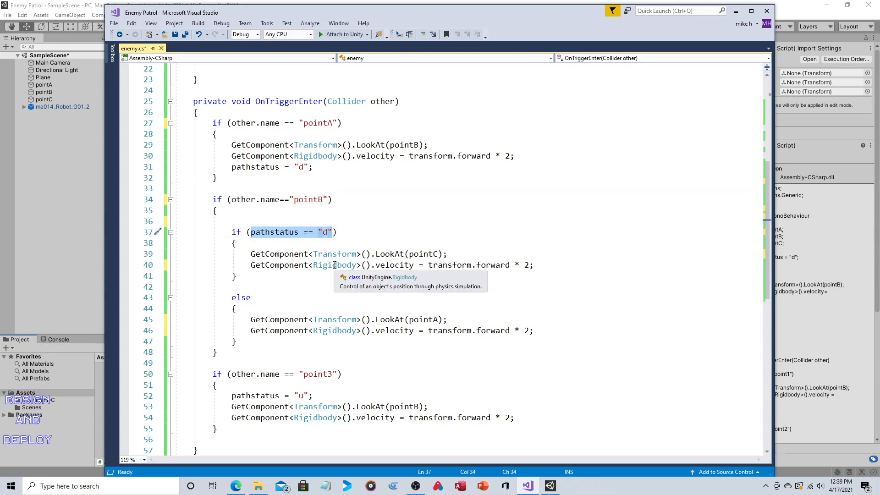
{"action": "mouse_move", "coordinate": [231, 272]}
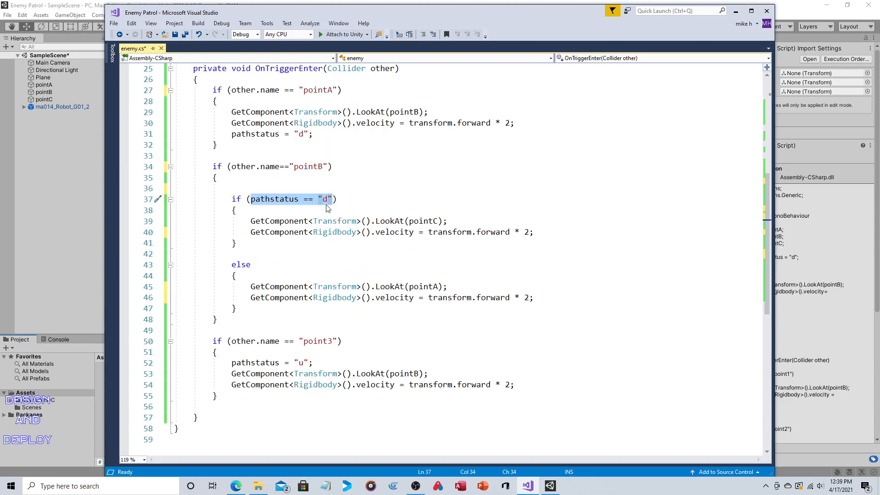
{"action": "mouse_move", "coordinate": [420, 288]}
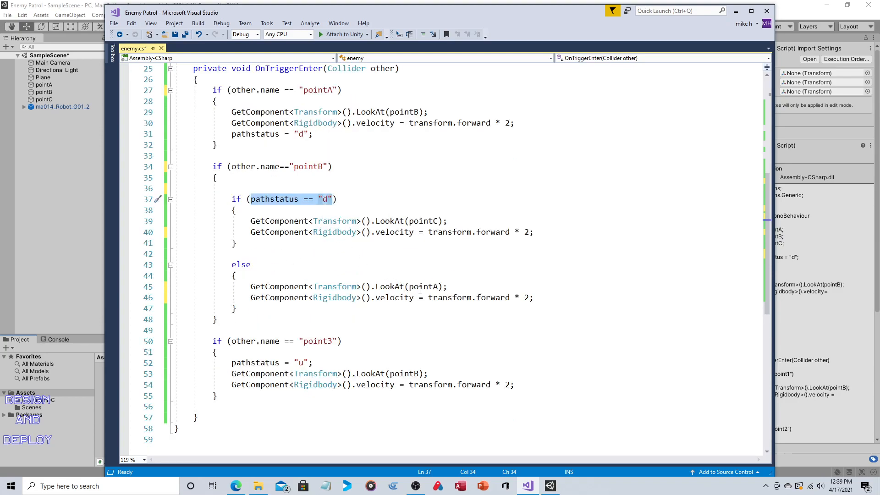
- Add the else branch under pointB that looks back toward pointA
{"action": "left_click", "coordinate": [250, 221]}
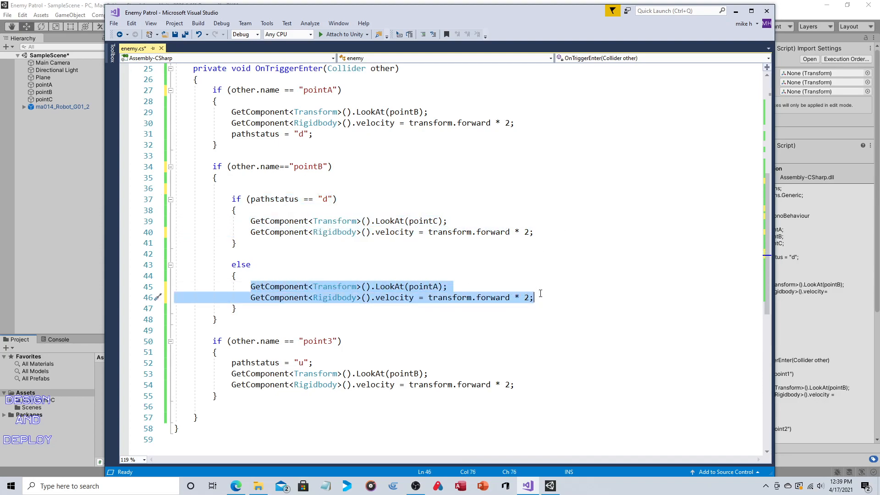
{"action": "mouse_move", "coordinate": [432, 298]}
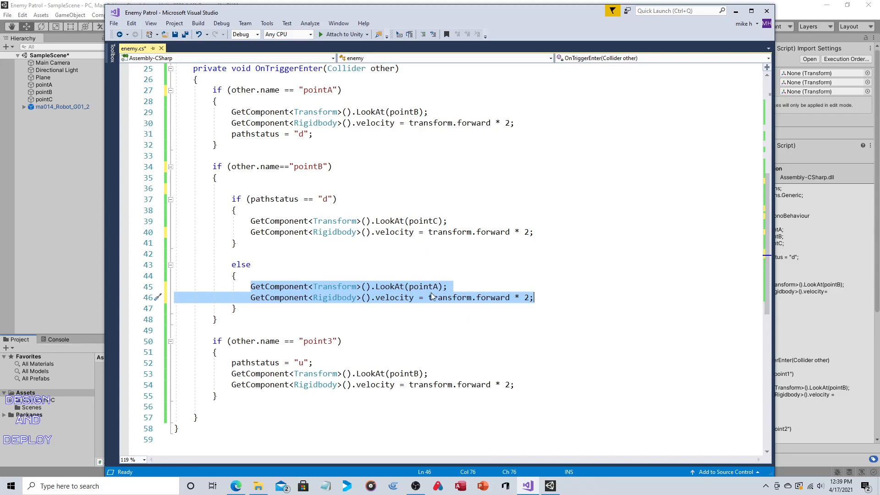
{"action": "double_click", "coordinate": [425, 286]}
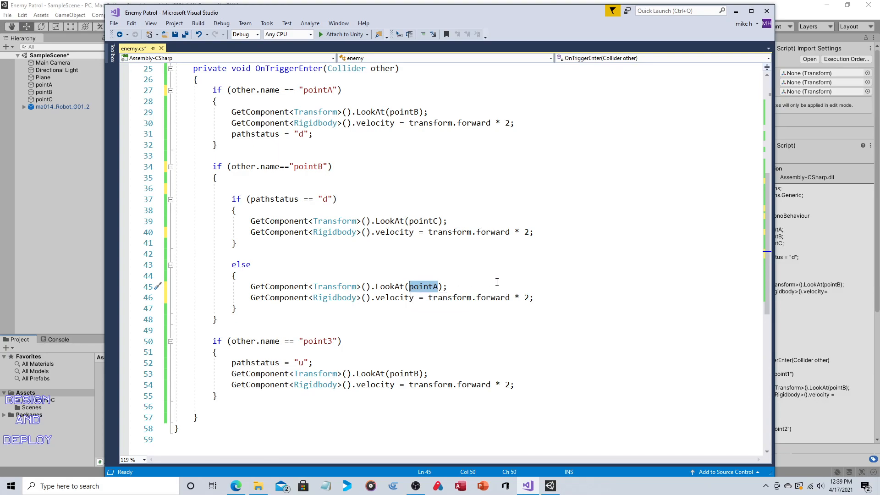
{"action": "left_click", "coordinate": [534, 297]}
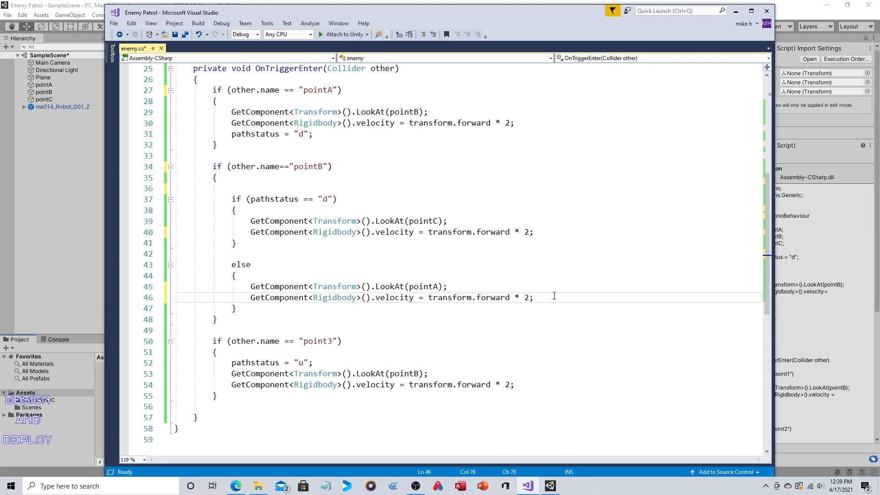
- Change the last trigger check from "point3" to "pointC", keeping status 'u' and LookAt(pointB)
{"action": "scroll", "scroll_direction": "down", "scroll_amount": 3}
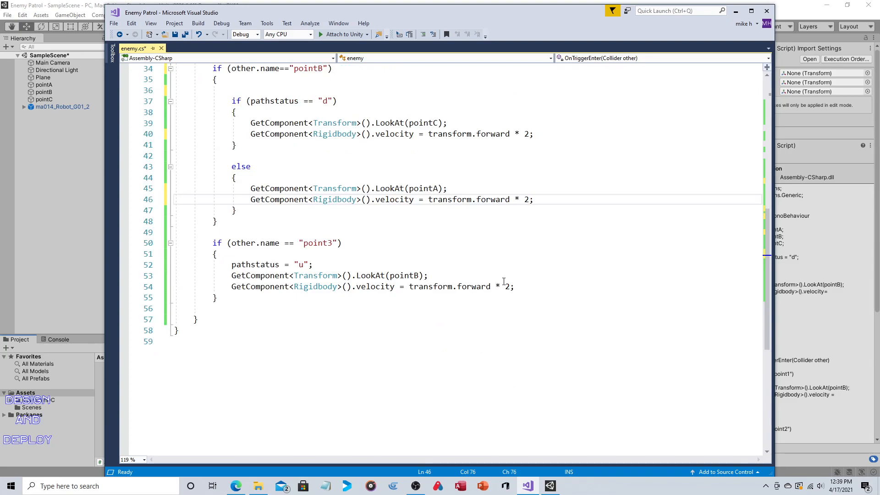
{"action": "scroll", "scroll_direction": "up", "scroll_amount": 3}
{"action": "type", "text": "C"}
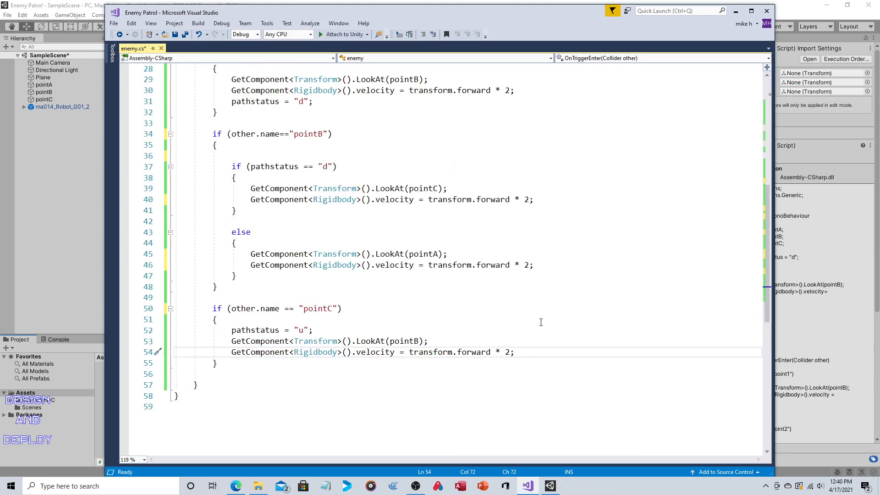
{"action": "scroll", "scroll_direction": "up", "scroll_amount": 3}
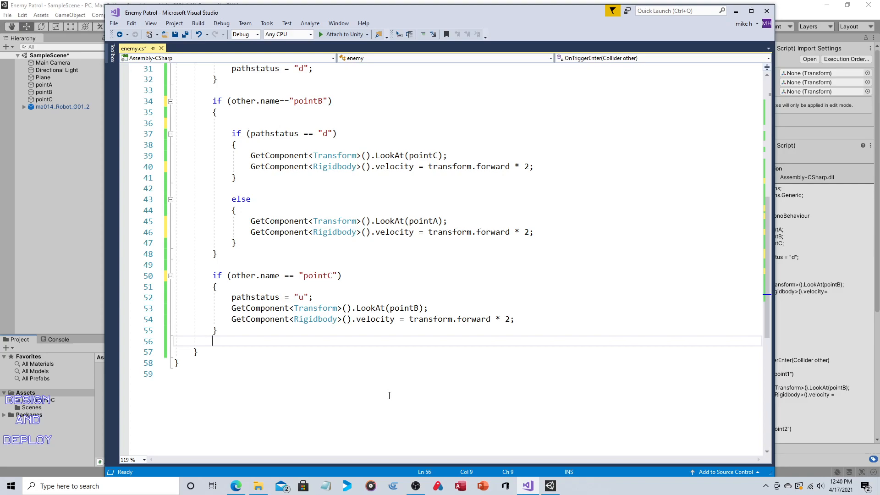
{"action": "scroll", "scroll_direction": "up", "scroll_amount": 3}
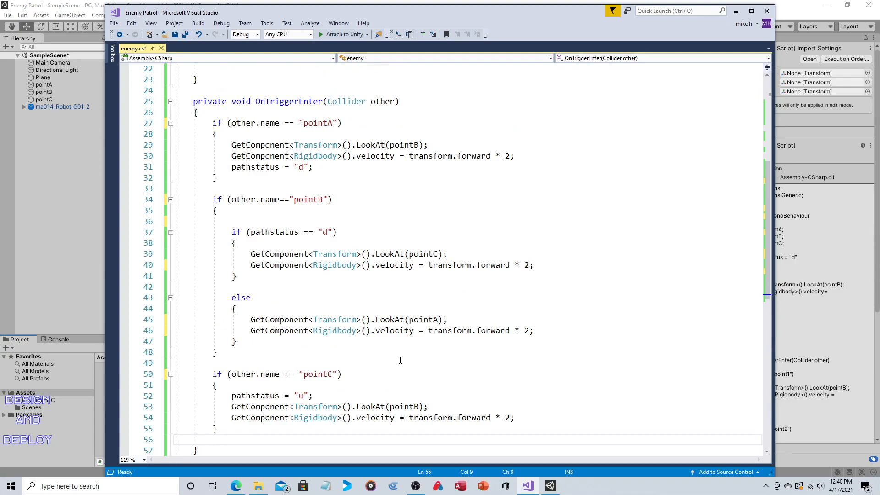
{"action": "left_click", "coordinate": [212, 440]}
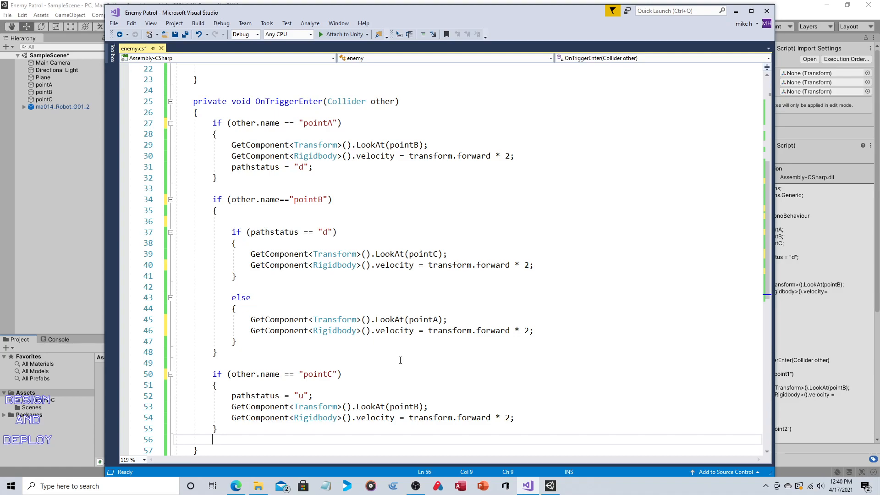
{"action": "scroll", "scroll_direction": "down", "scroll_amount": 3}
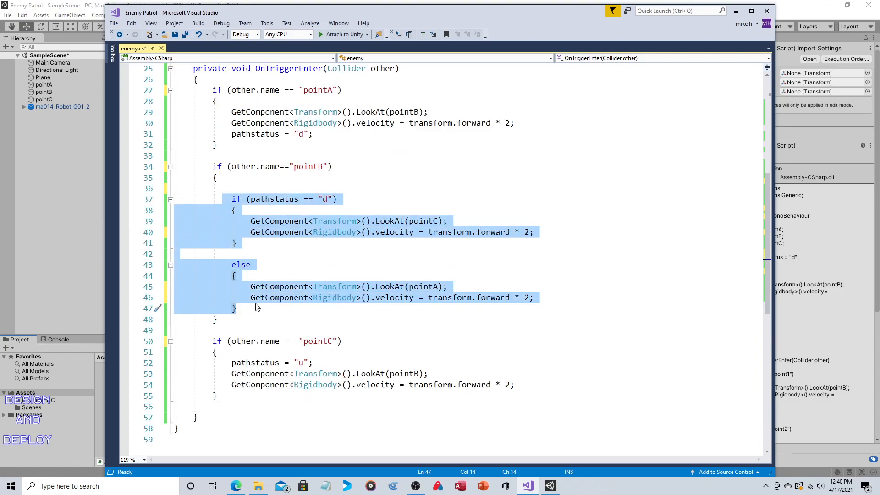
{"action": "mouse_move", "coordinate": [457, 277]}
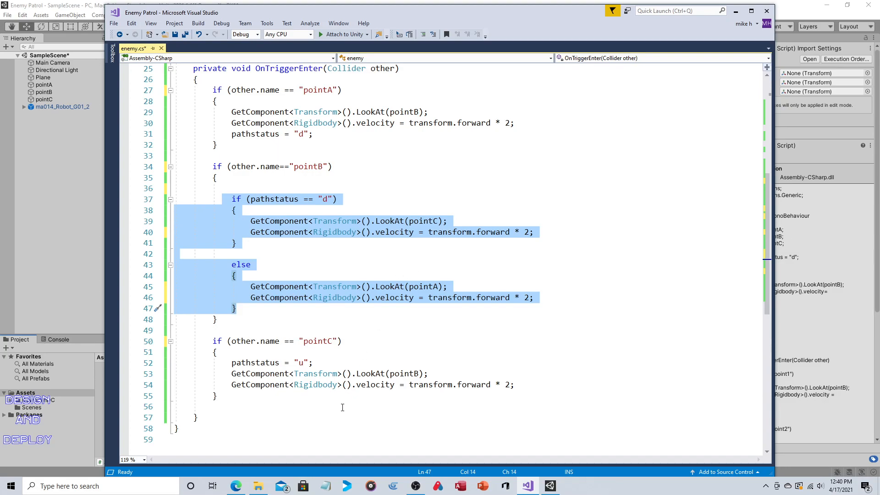
{"action": "scroll", "scroll_direction": "up", "scroll_amount": 3}
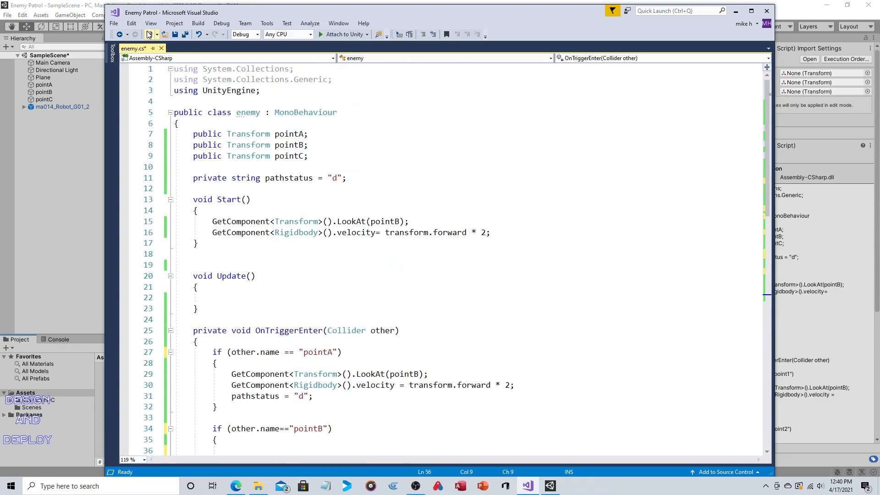
- Save the script, let Unity reload script assemblies, and return to Visual Studio
{"action": "key", "text": "ctrl+s"}
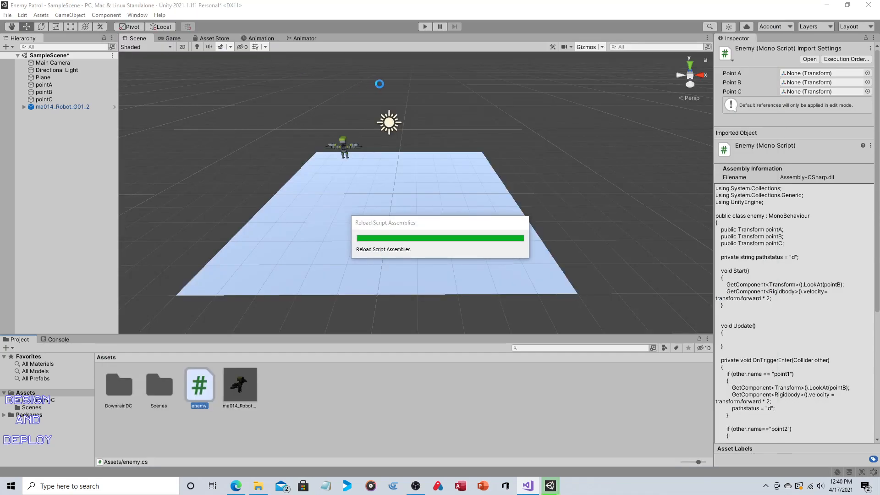
{"action": "left_click", "coordinate": [424, 27]}
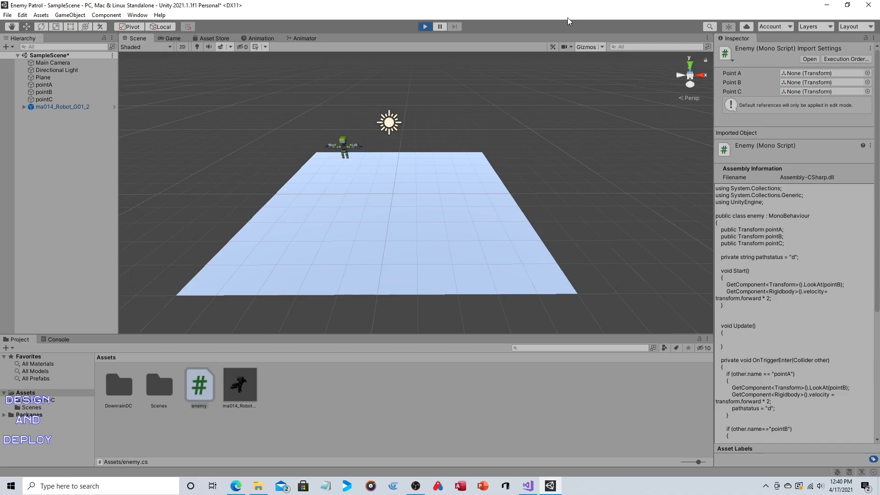
{"action": "left_click", "coordinate": [425, 27]}
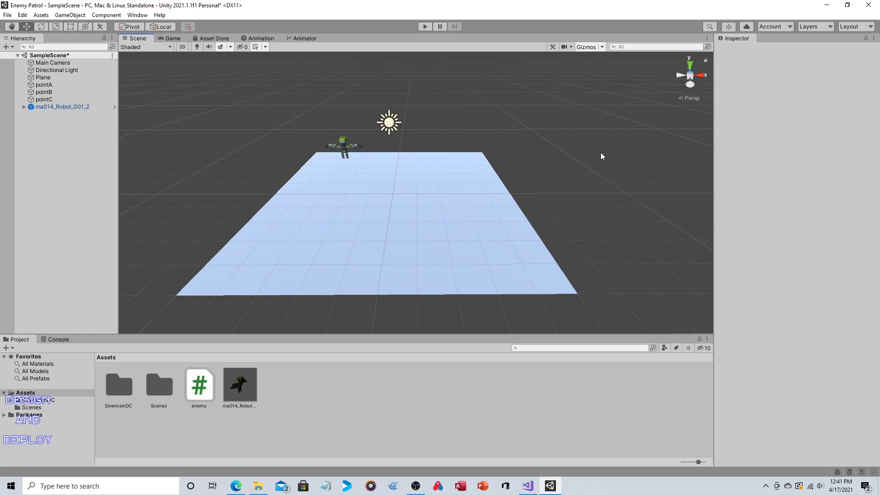
{"action": "mouse_move", "coordinate": [525, 396]}
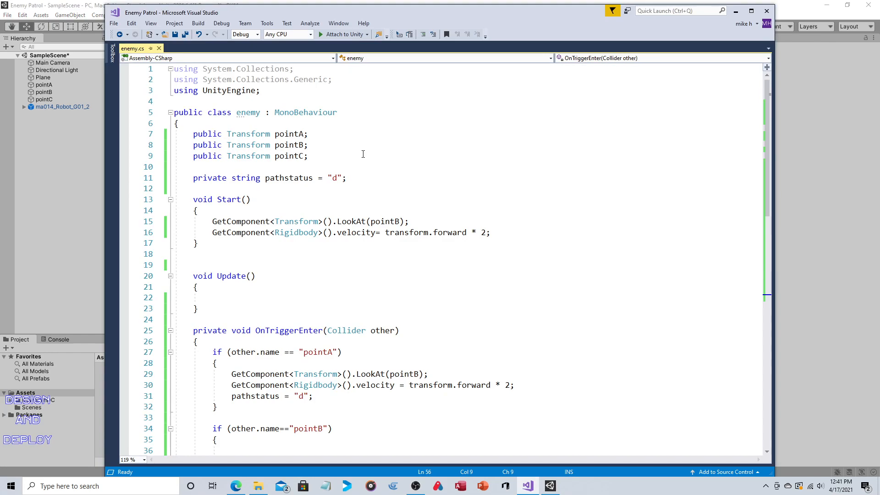
- Comment out pointB's pathstatus check and else line and pointC's pathstatus = "u", steering pointC to pointA, and save
{"action": "scroll", "scroll_direction": "down", "scroll_amount": 3}
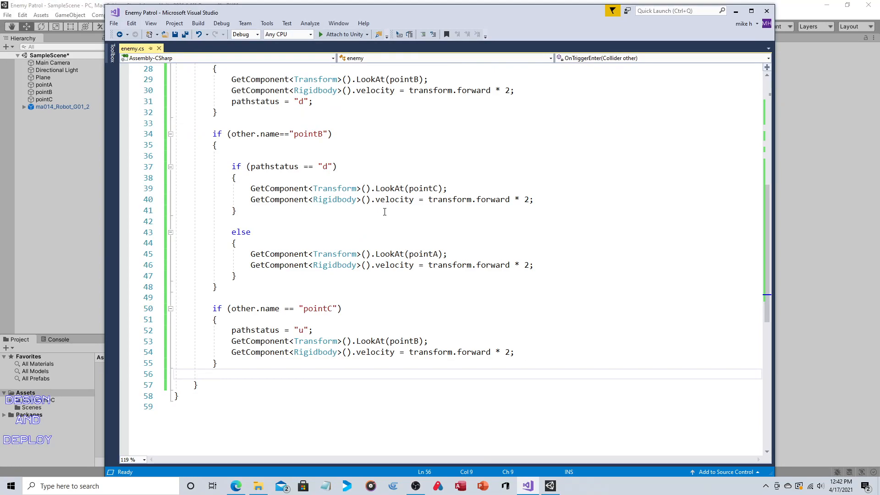
{"action": "left_click", "coordinate": [213, 374]}
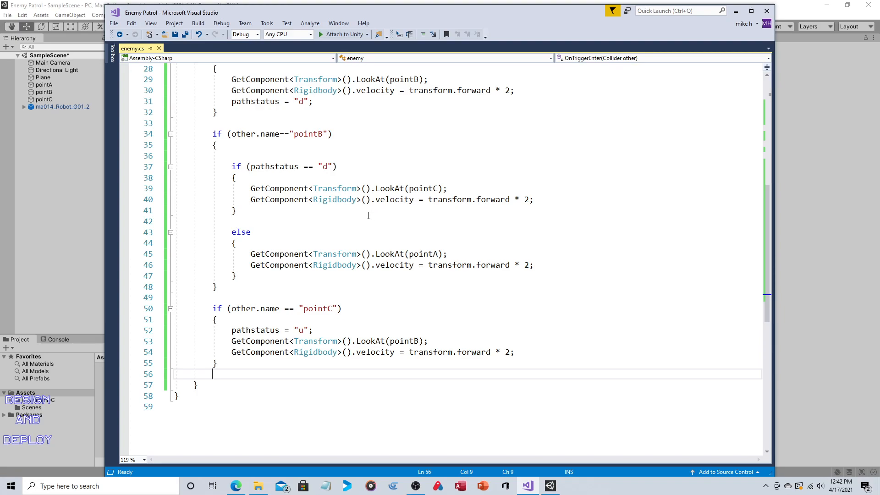
{"action": "left_click", "coordinate": [217, 232]}
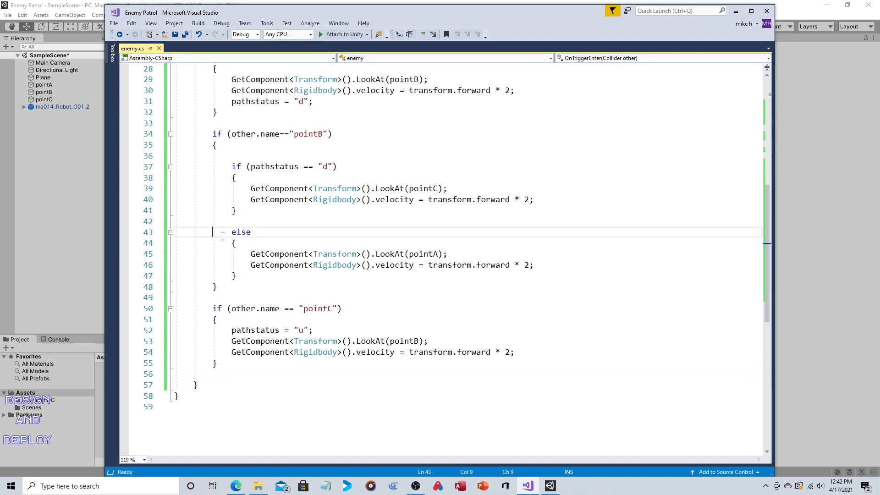
{"action": "type", "text": "//"}
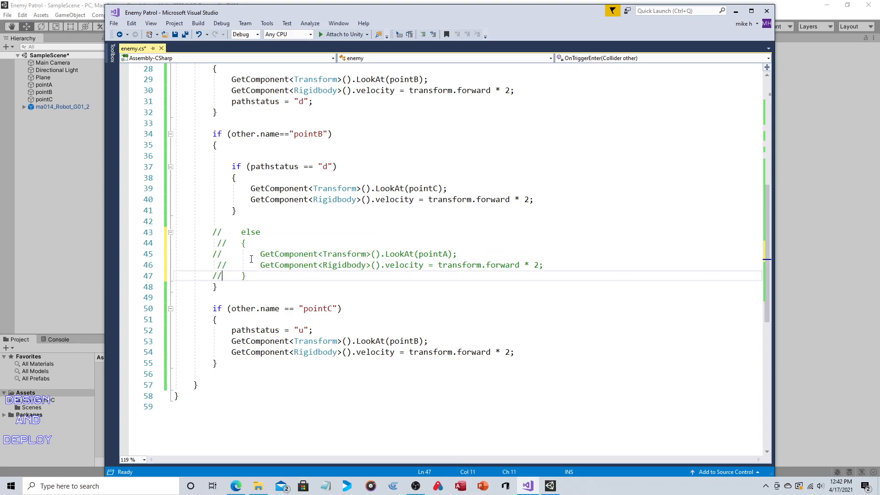
{"action": "mouse_move", "coordinate": [223, 166]}
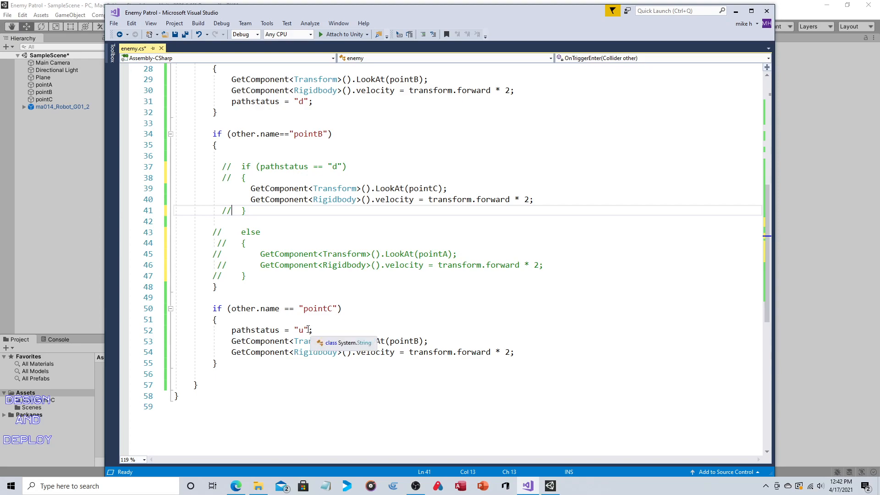
{"action": "left_click", "coordinate": [373, 317]}
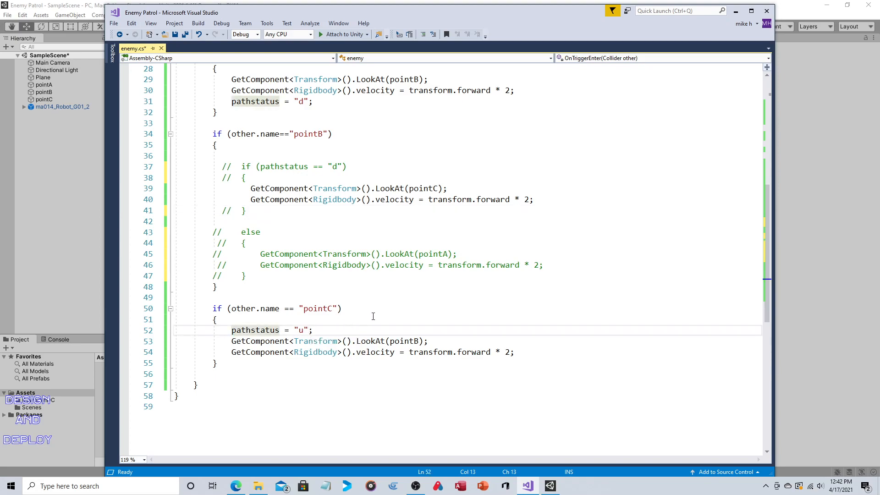
{"action": "type", "text": "//"}
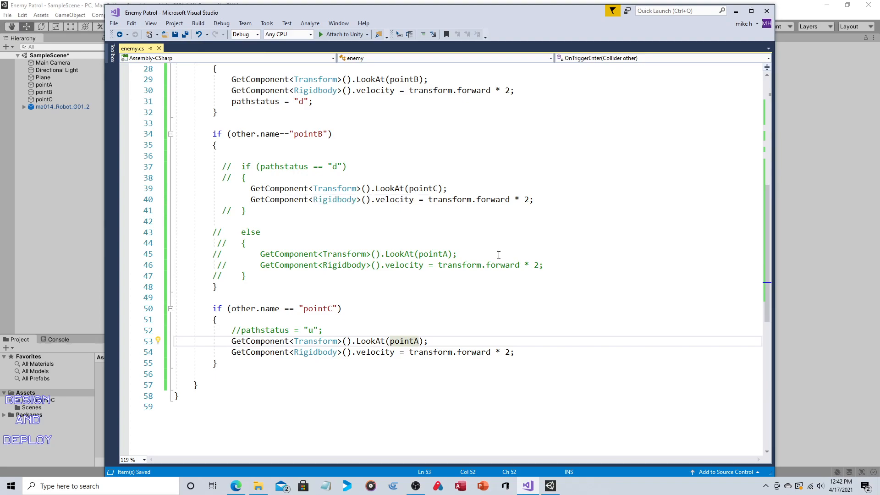
{"action": "mouse_move", "coordinate": [6, 5]}
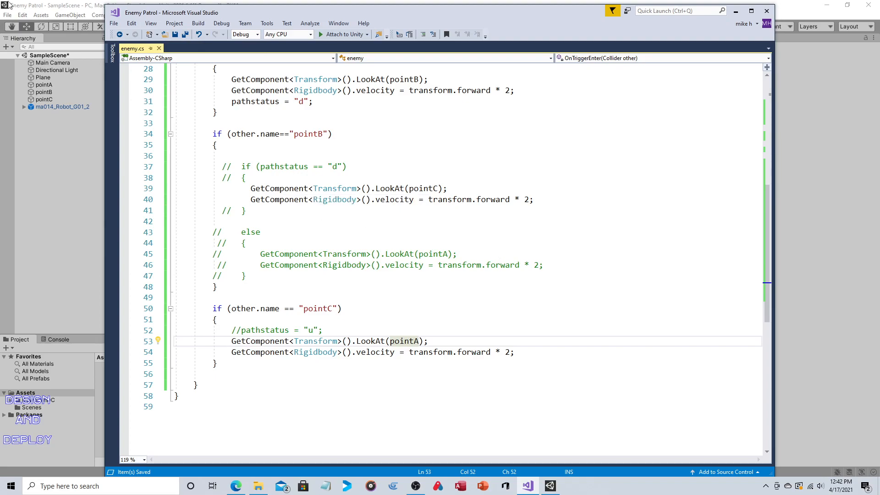
{"action": "left_click", "coordinate": [549, 486]}
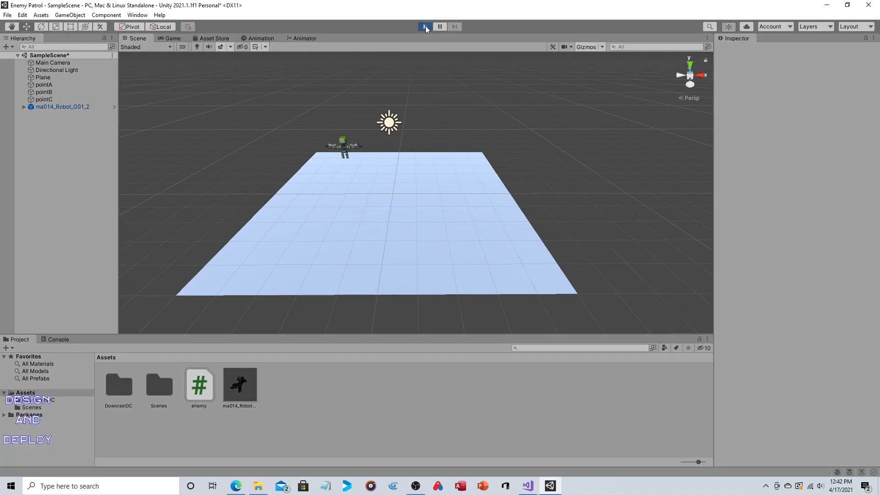
{"action": "left_click", "coordinate": [424, 26]}
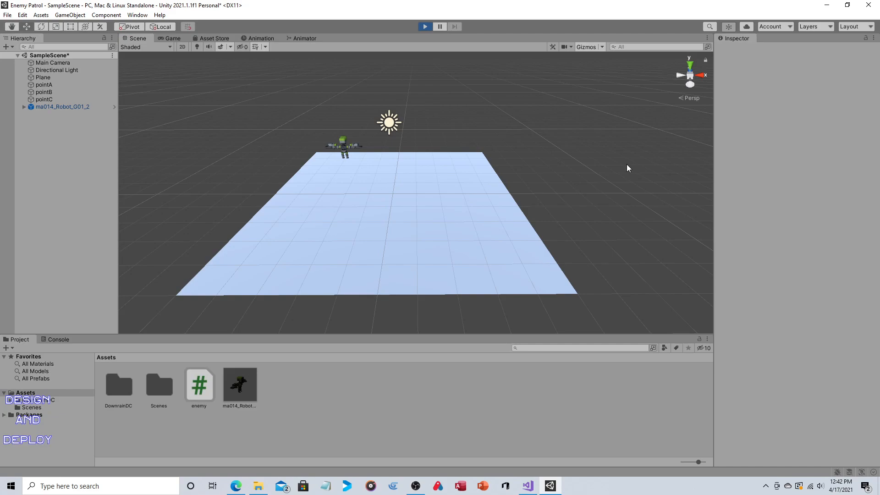
{"action": "left_click", "coordinate": [425, 26]}
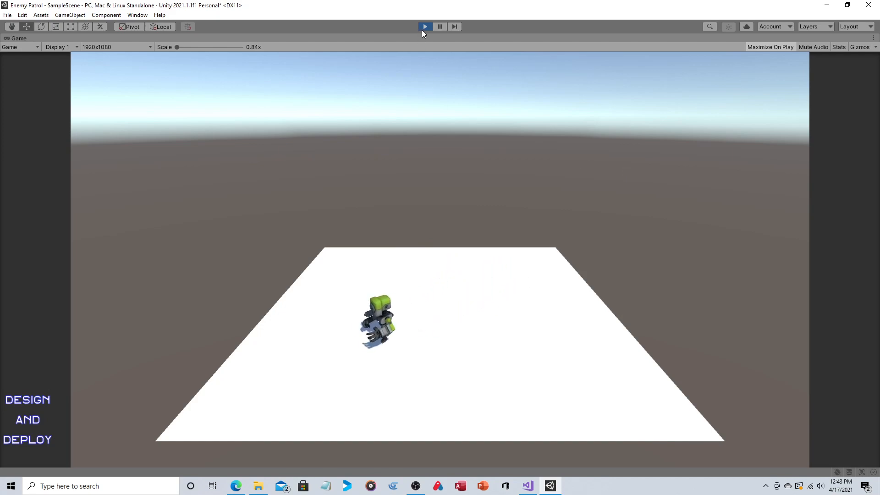
{"action": "left_click", "coordinate": [425, 27]}
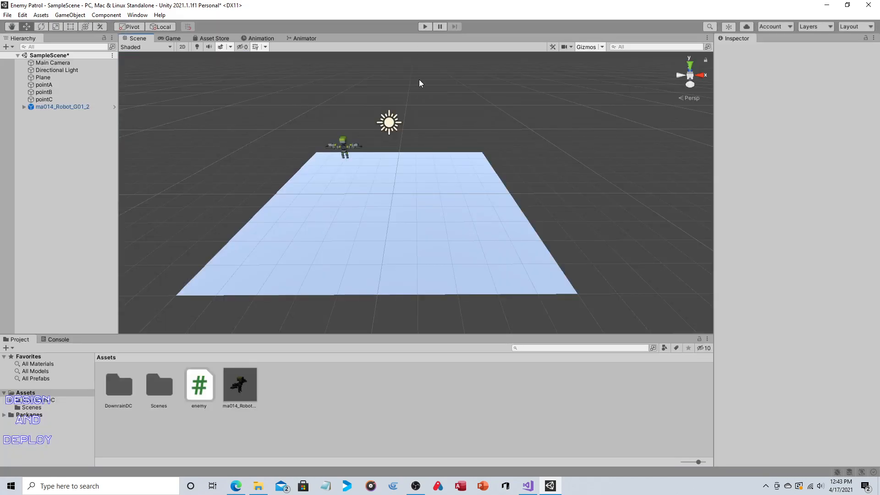